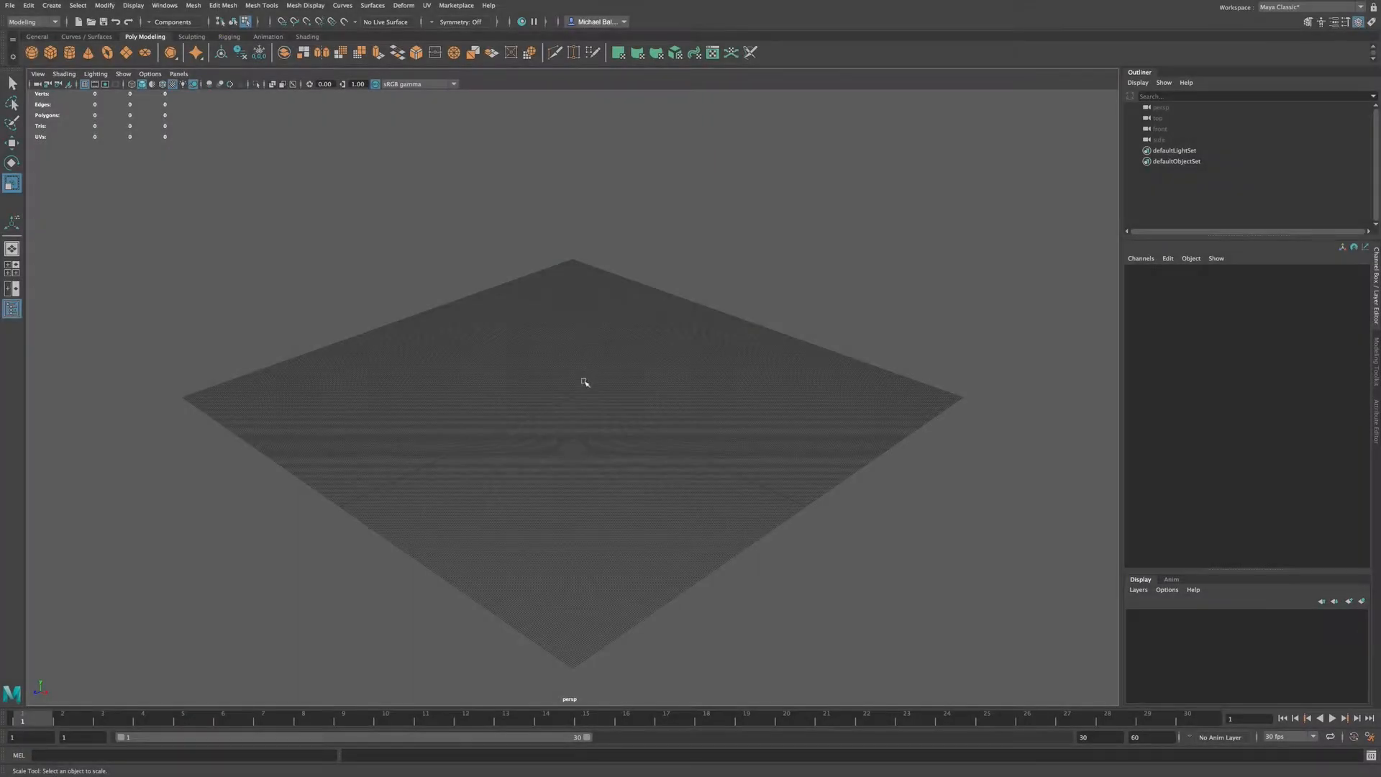
pyautogui.moveTo(585, 387)
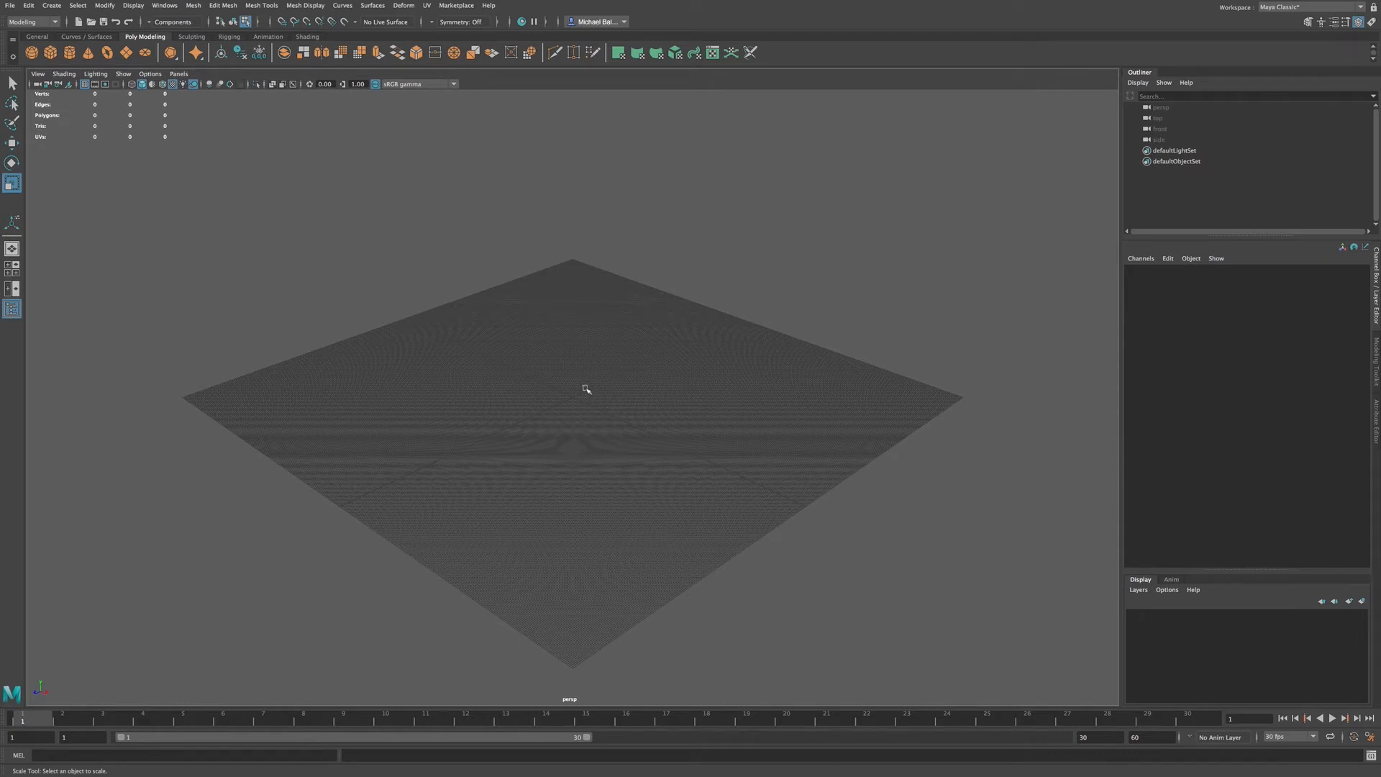
pyautogui.moveTo(586, 388)
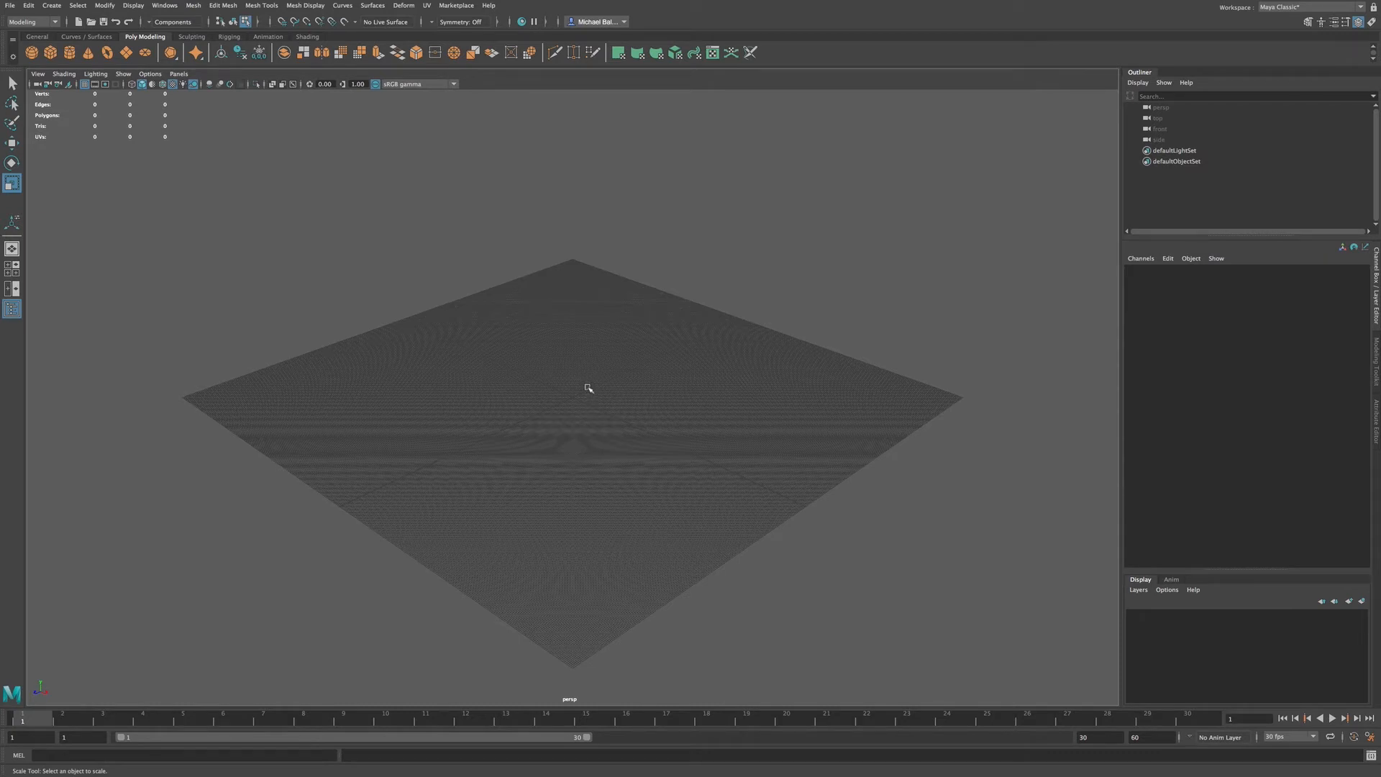
pyautogui.moveTo(185, 226)
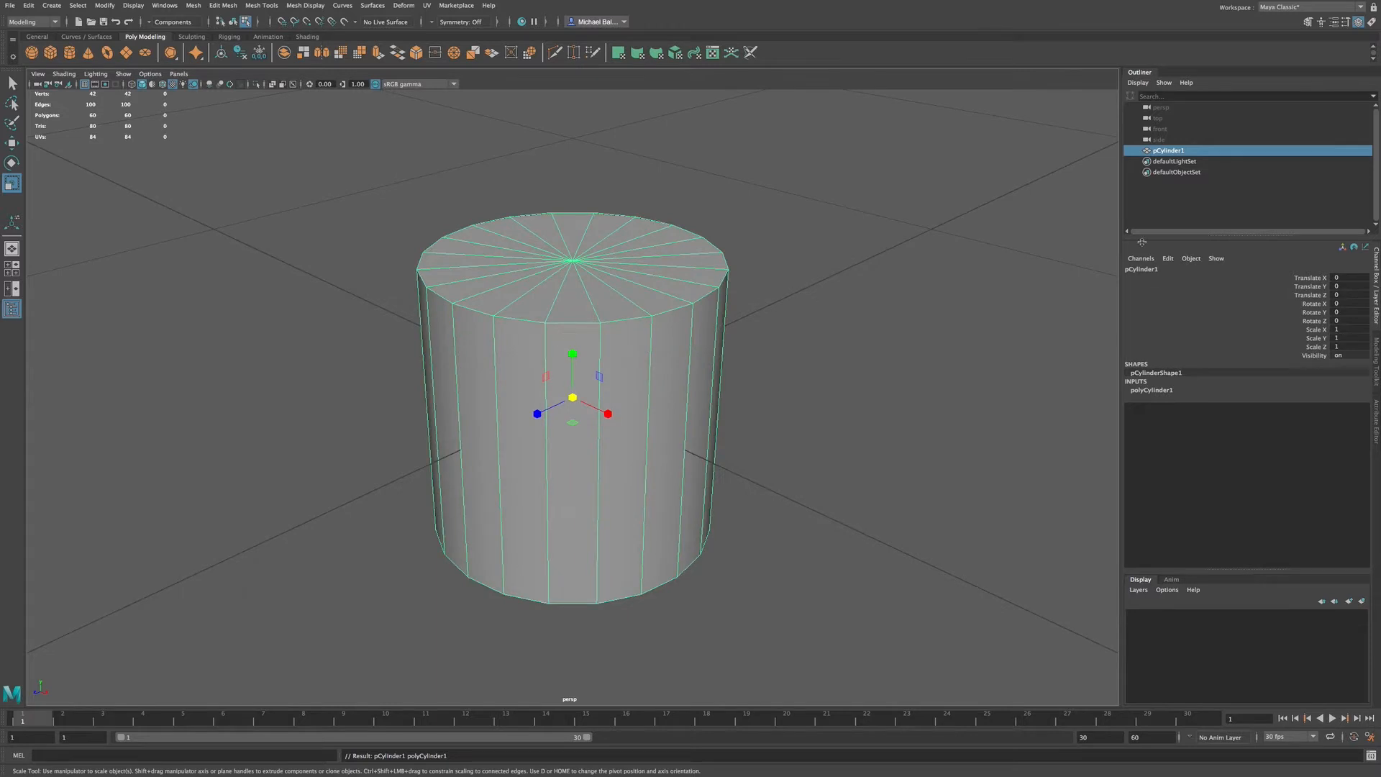
pyautogui.moveTo(1339, 304)
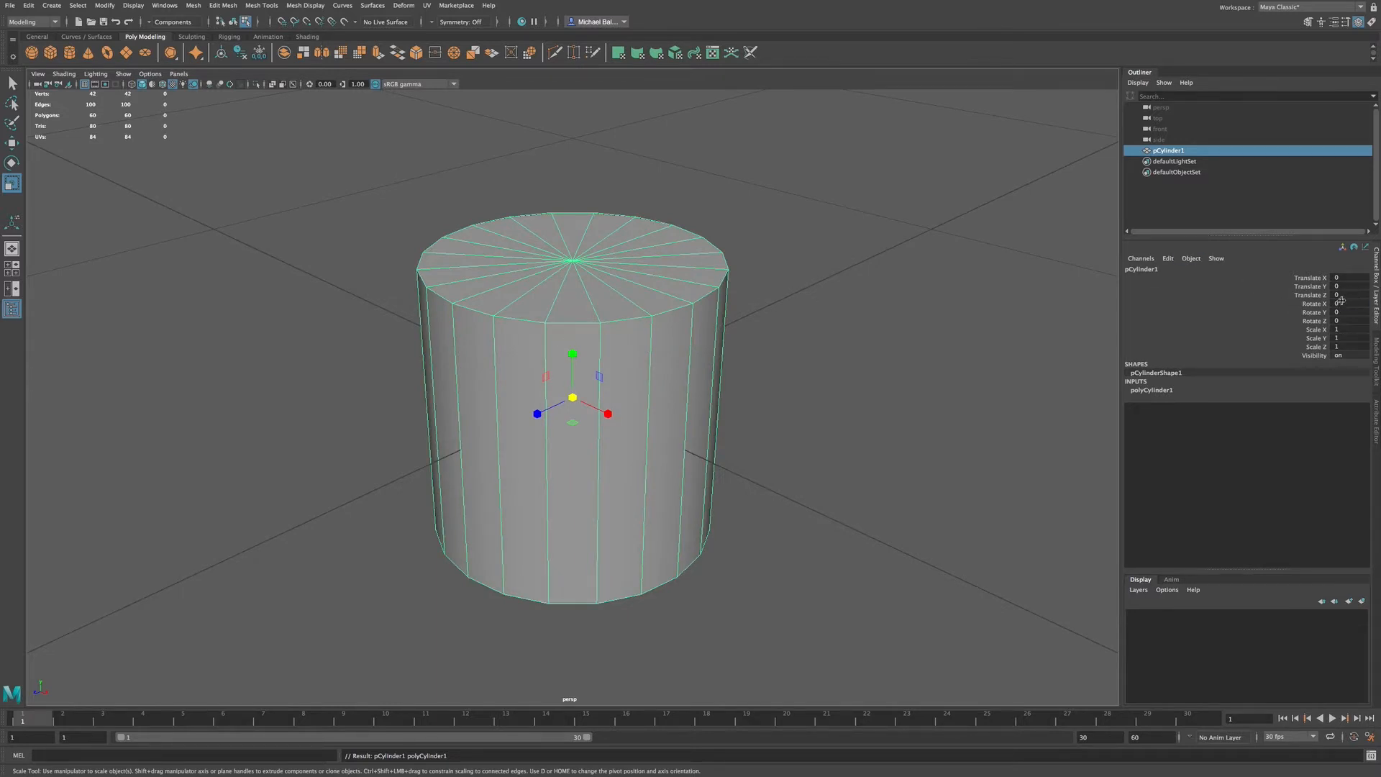
# Step: Set the cylinder's Rotate X to 90 and scale it down along Y into a thin disc
pyautogui.click(1339, 304)
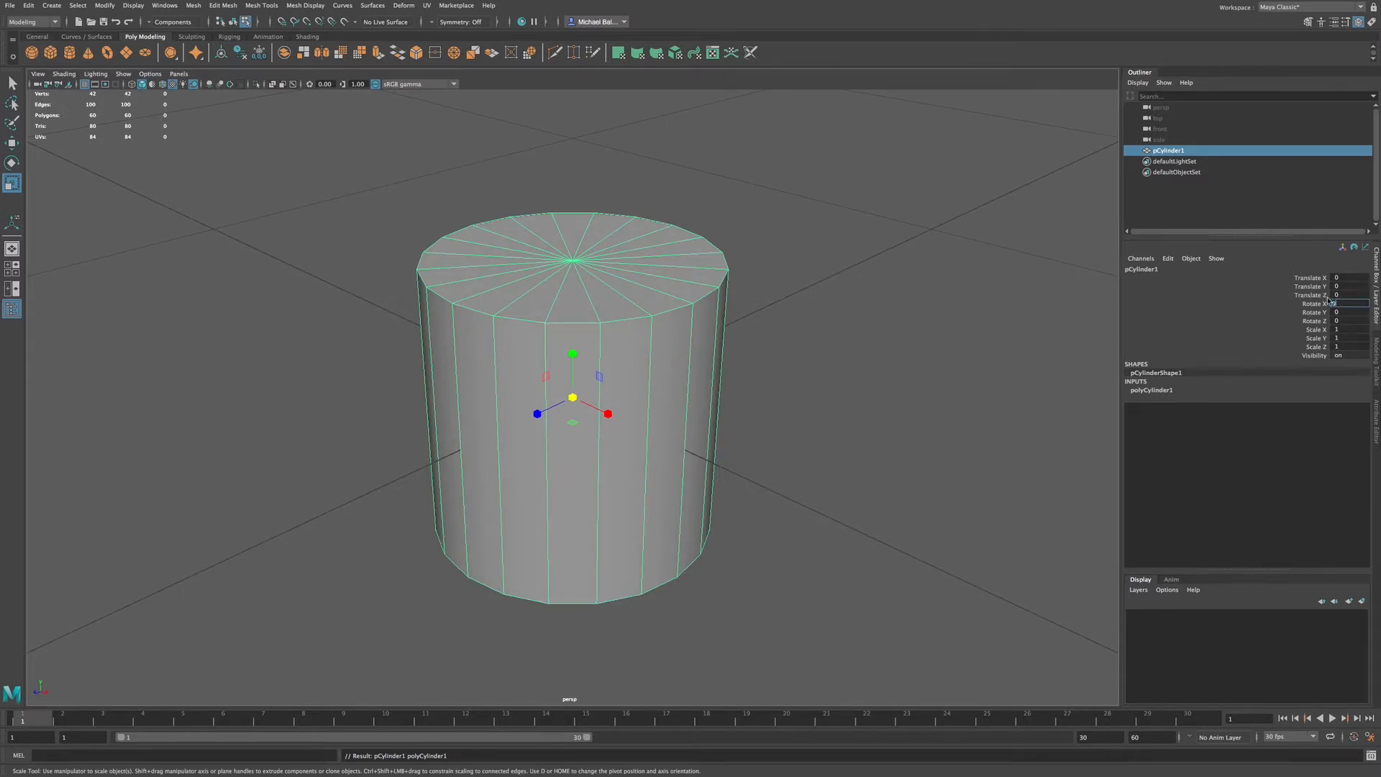
pyautogui.write('90')
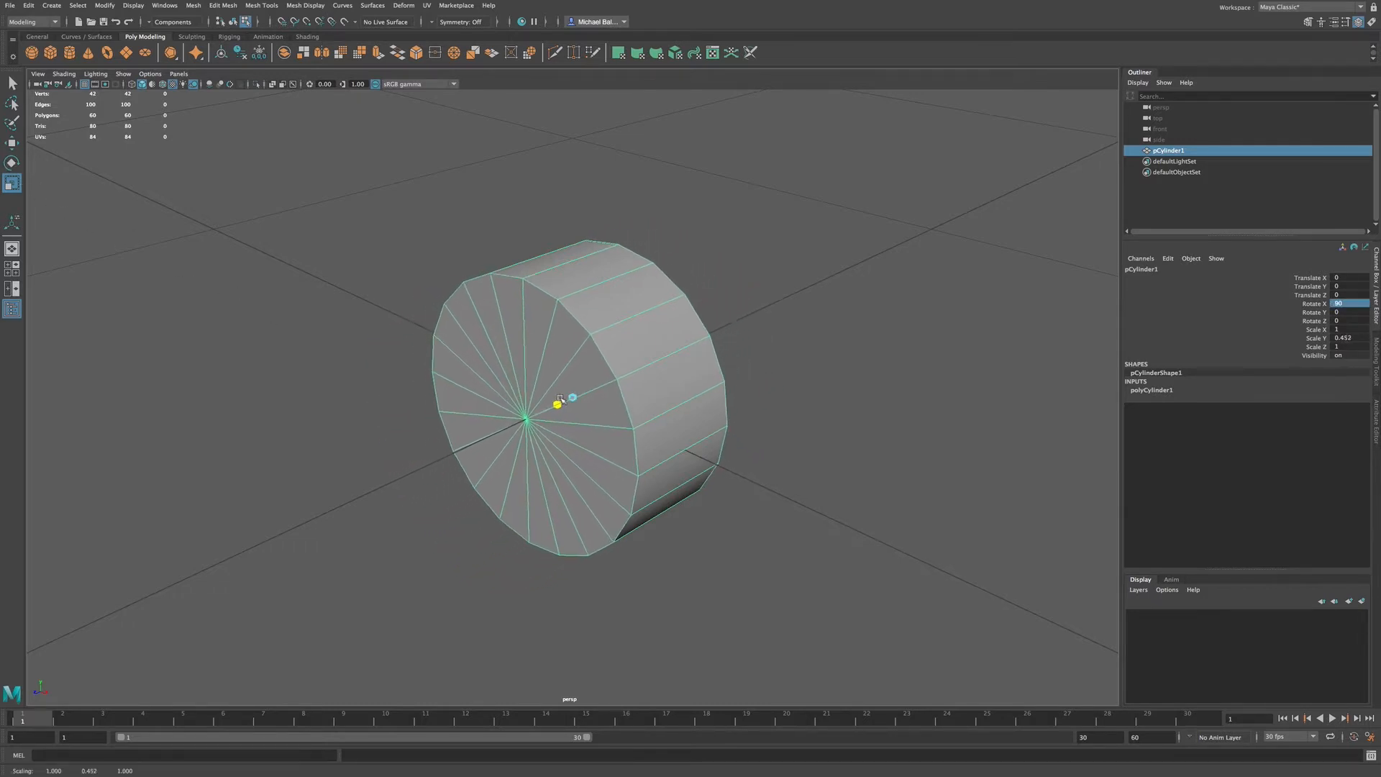
pyautogui.moveTo(571, 398); pyautogui.dragTo(599, 398)
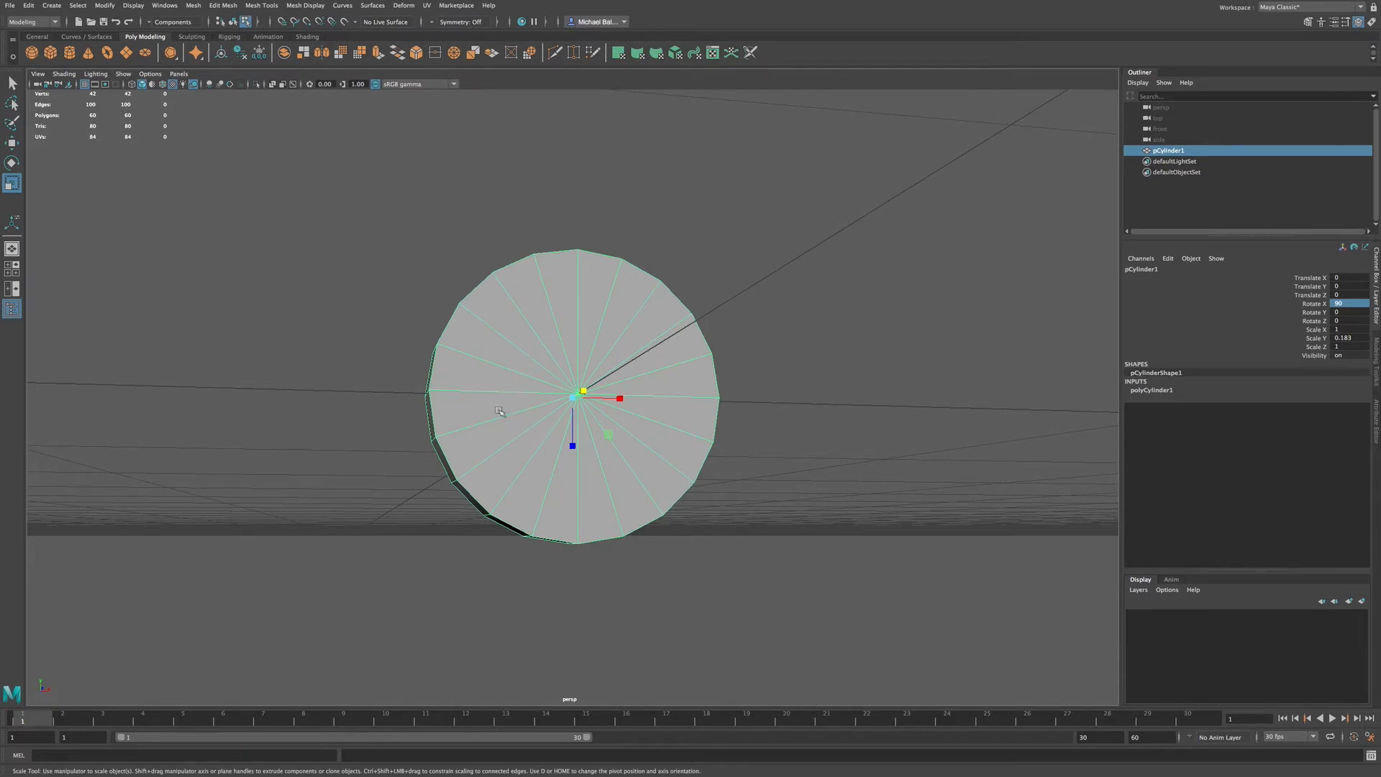
# Step: In Face mode, marquee-select the bottom half of the disc's faces for deletion
pyautogui.click(506, 437)
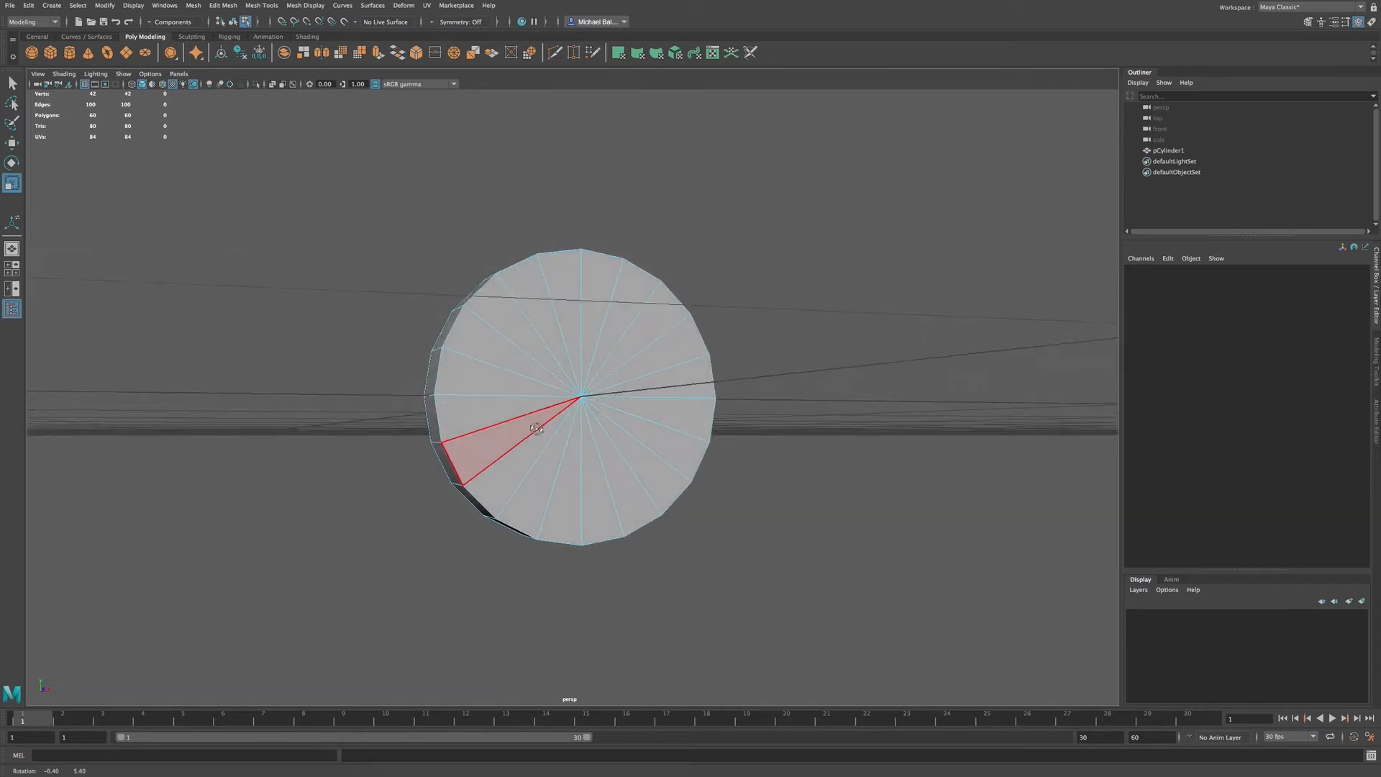
pyautogui.moveTo(536, 427); pyautogui.dragTo(617, 476)
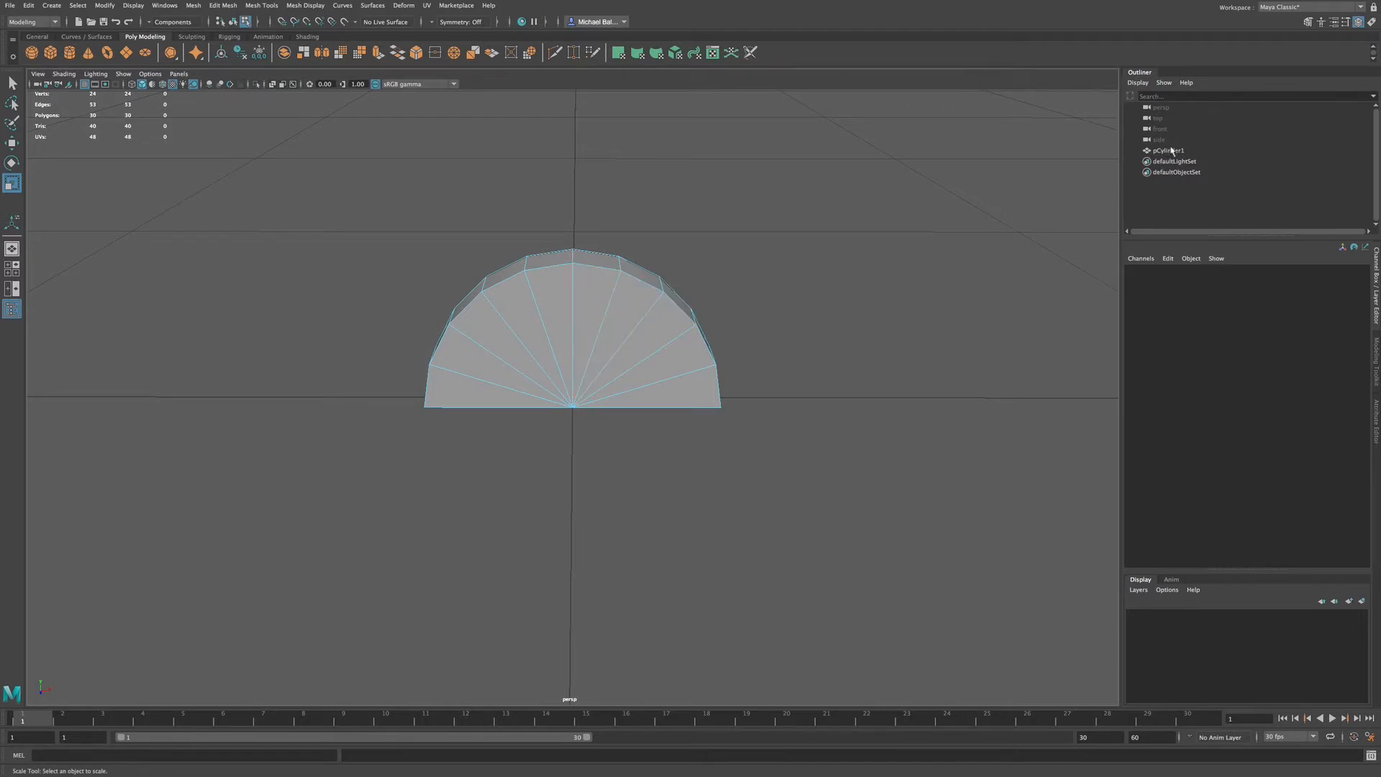
# Step: Duplicate pCylinder1 and slide the copy along X beside the original
pyautogui.click(1167, 149)
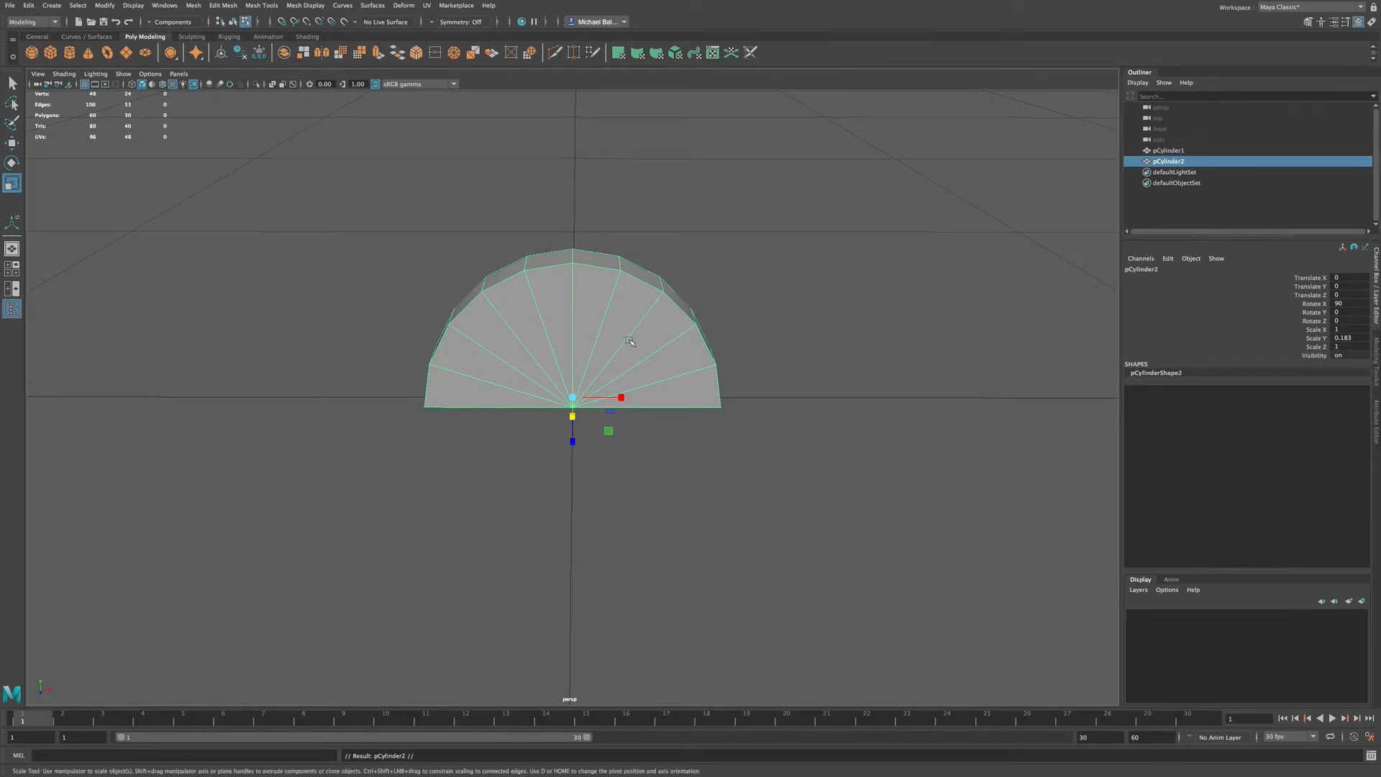
pyautogui.moveTo(519, 373)
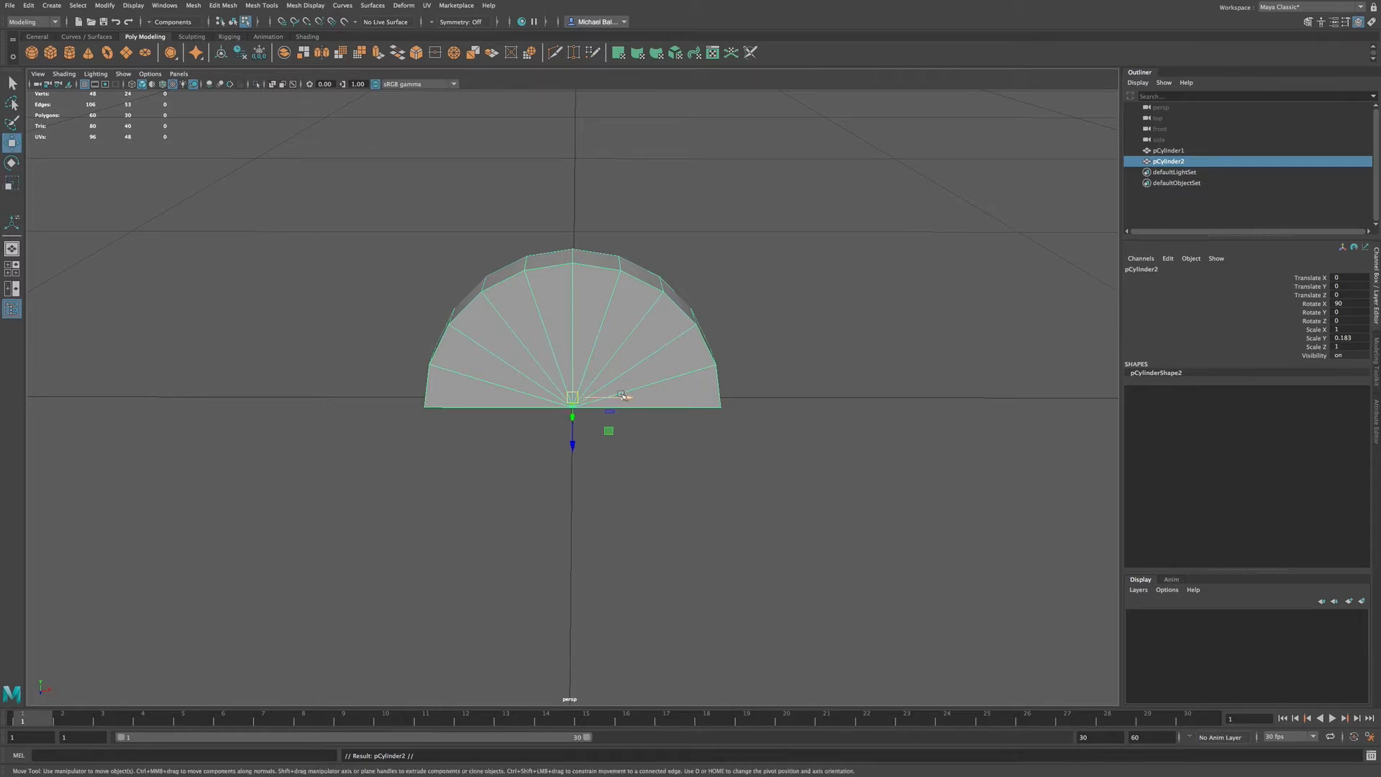
pyautogui.moveTo(627, 394); pyautogui.dragTo(319, 397)
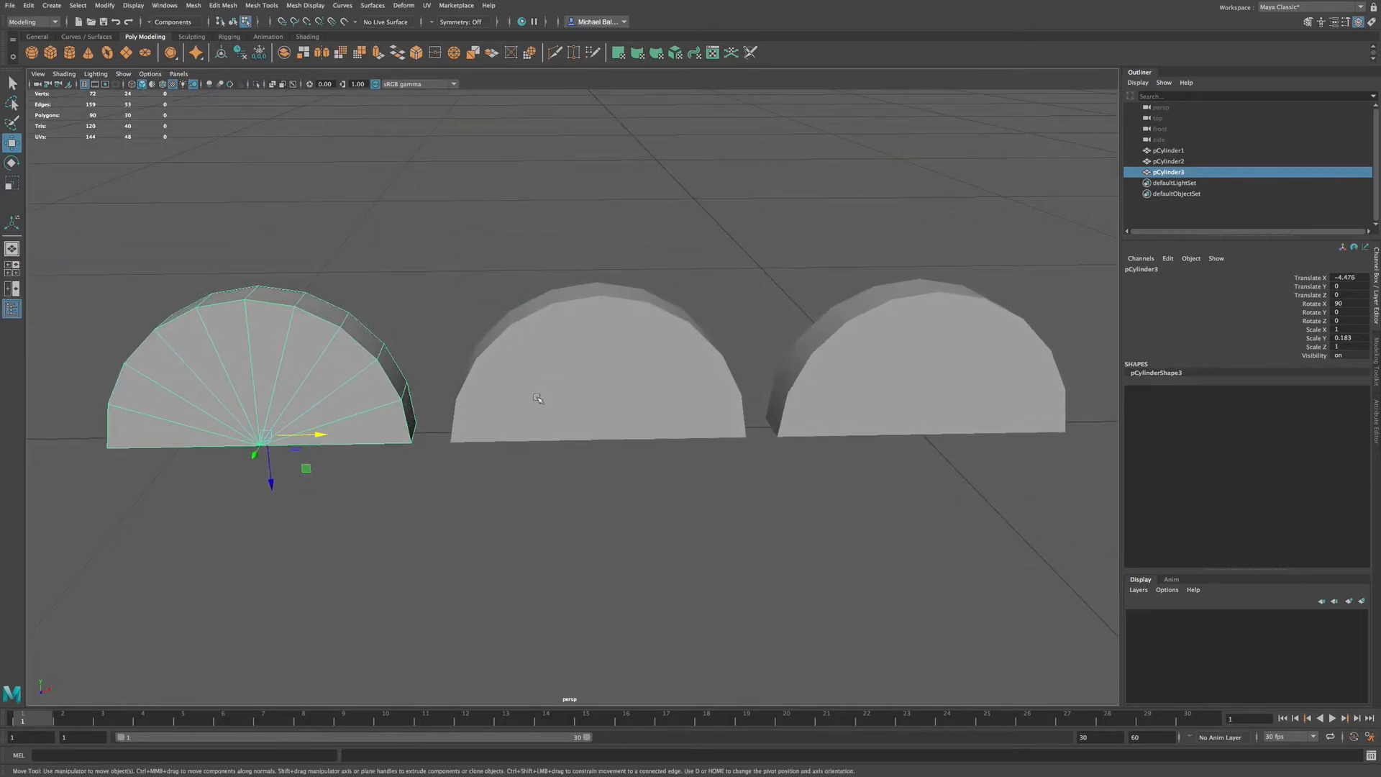
pyautogui.moveTo(304, 354)
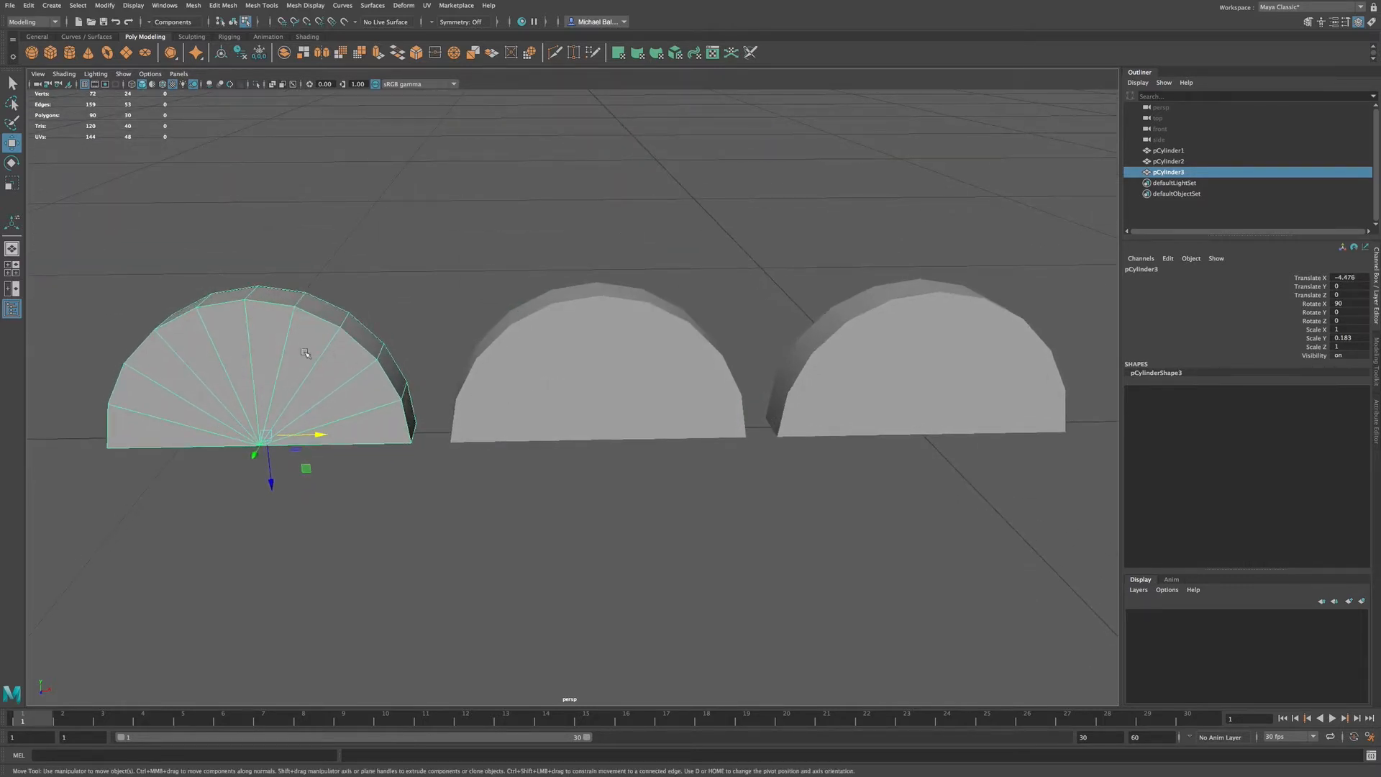
# Step: Enter Face mode on the first half-cylinder and select a rim face
pyautogui.rightClick(287, 376)
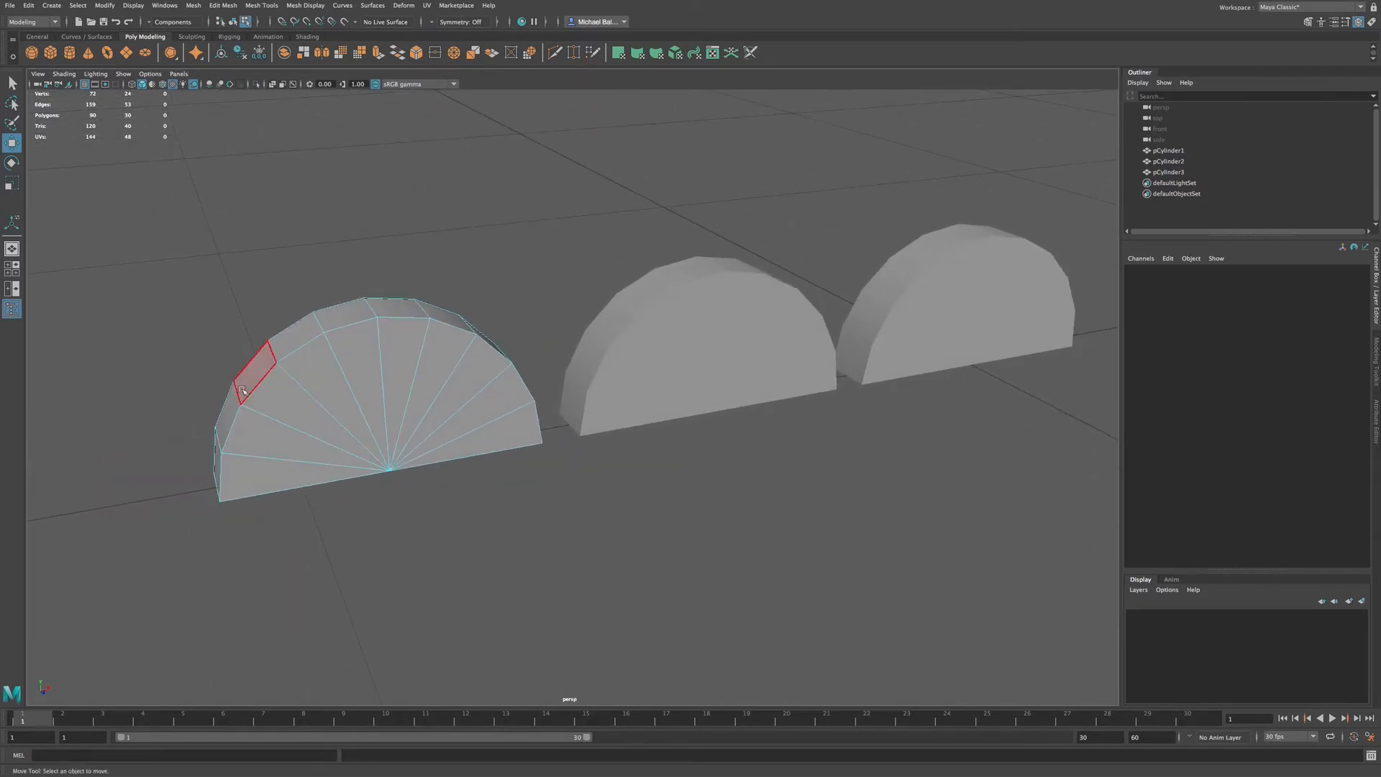
pyautogui.click(357, 353)
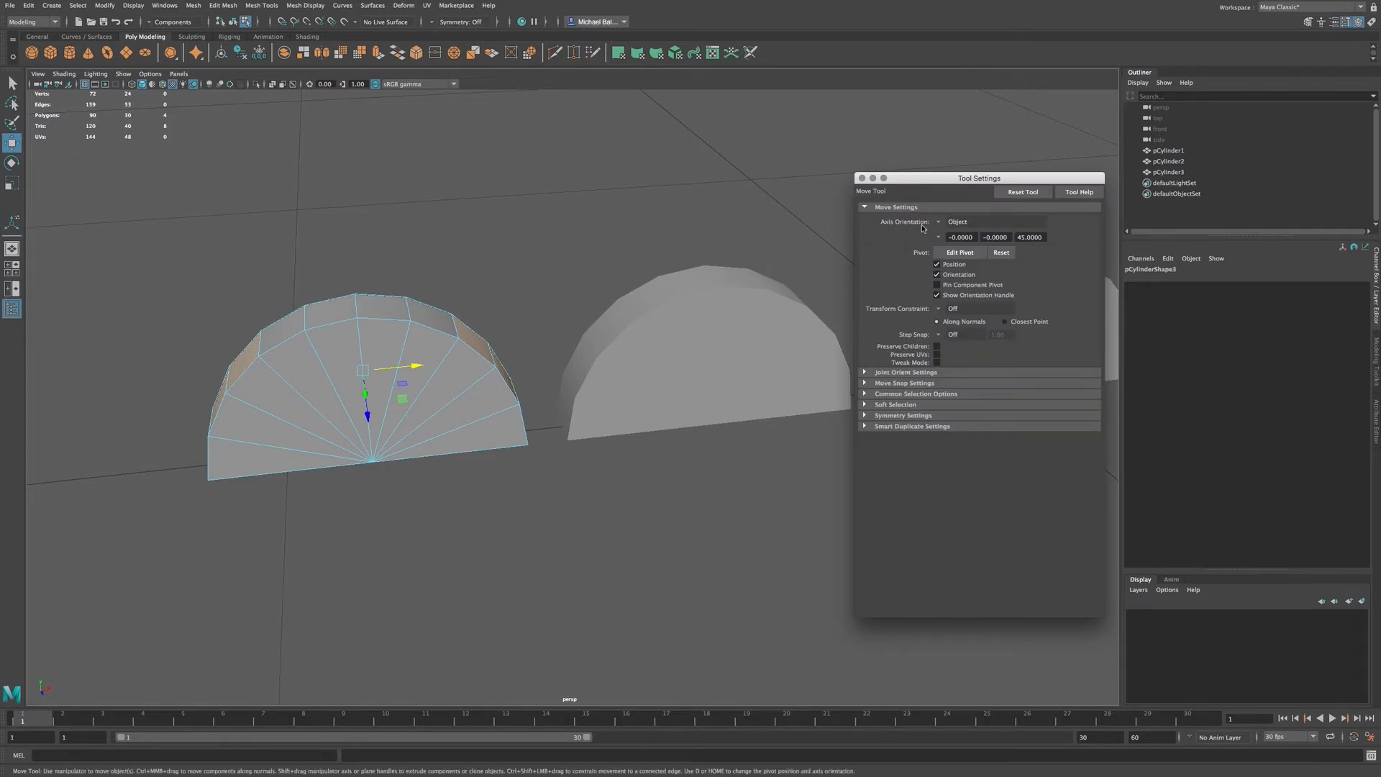
pyautogui.moveTo(549, 310)
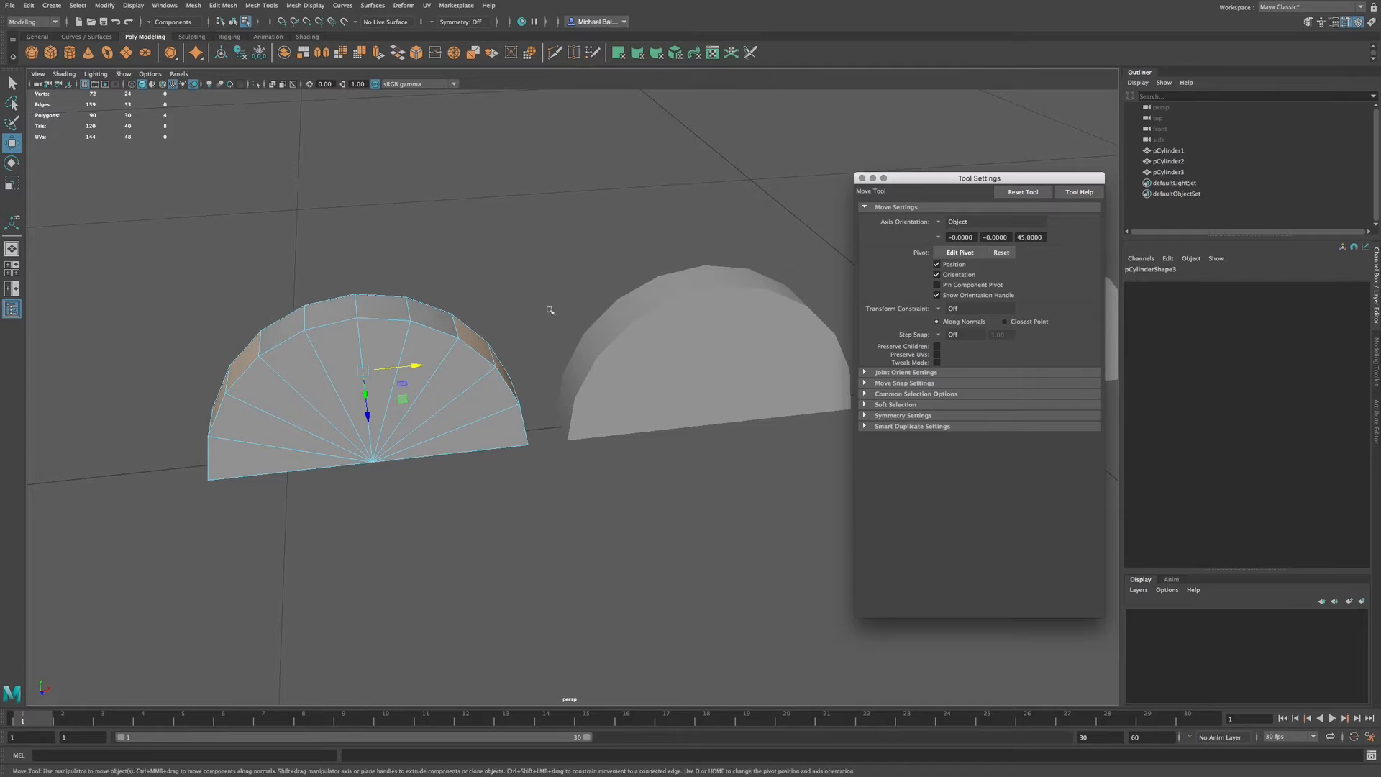
# Step: Extrude the selected rim faces upward into raised blocks and deselect the mesh
pyautogui.click(379, 369)
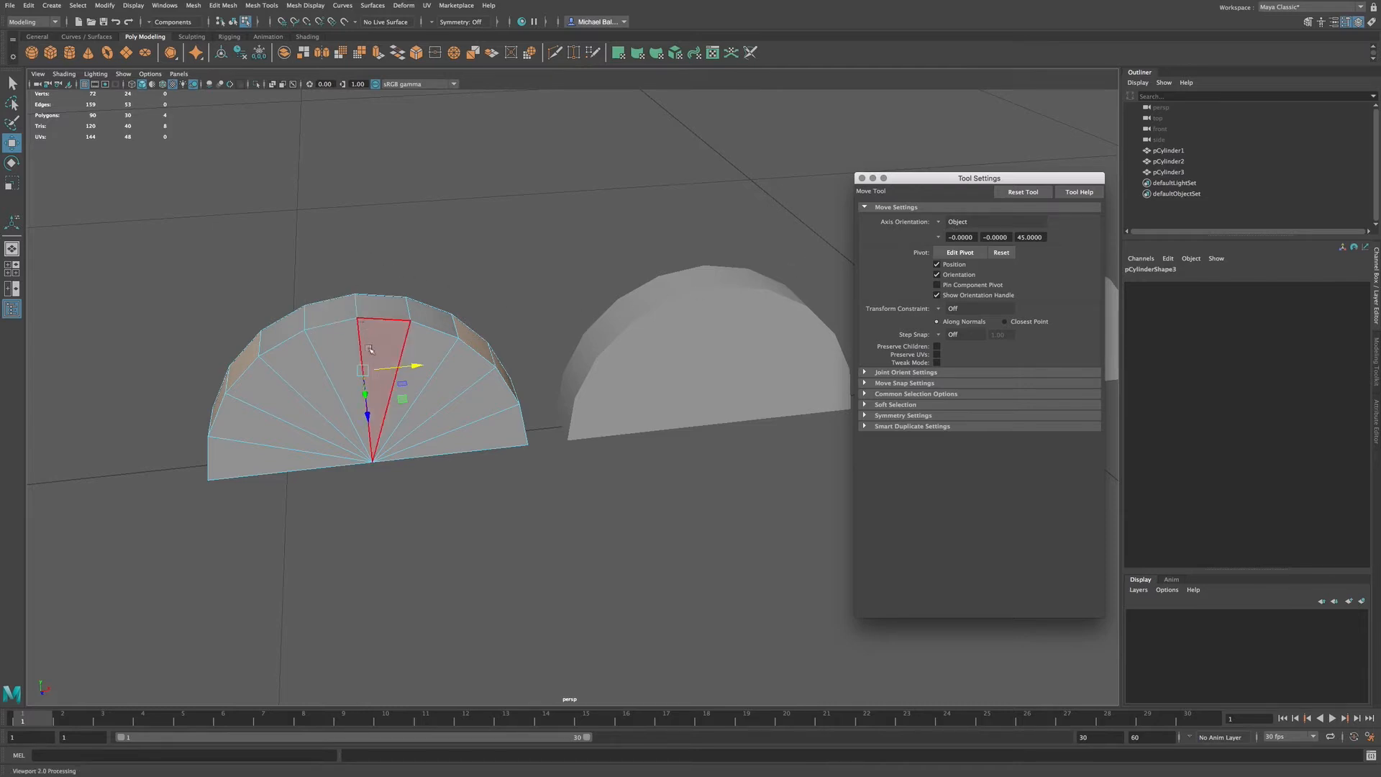
pyautogui.click(477, 364)
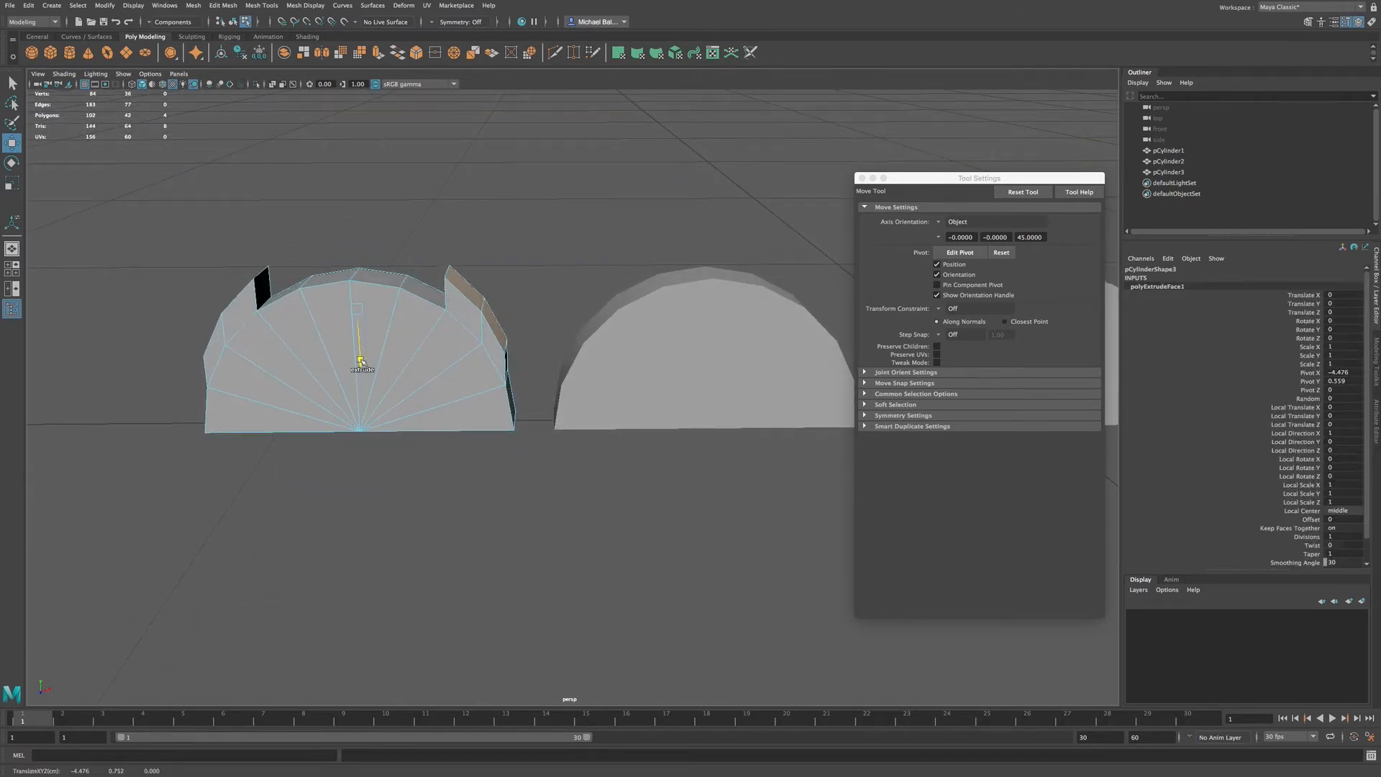
pyautogui.click(401, 348)
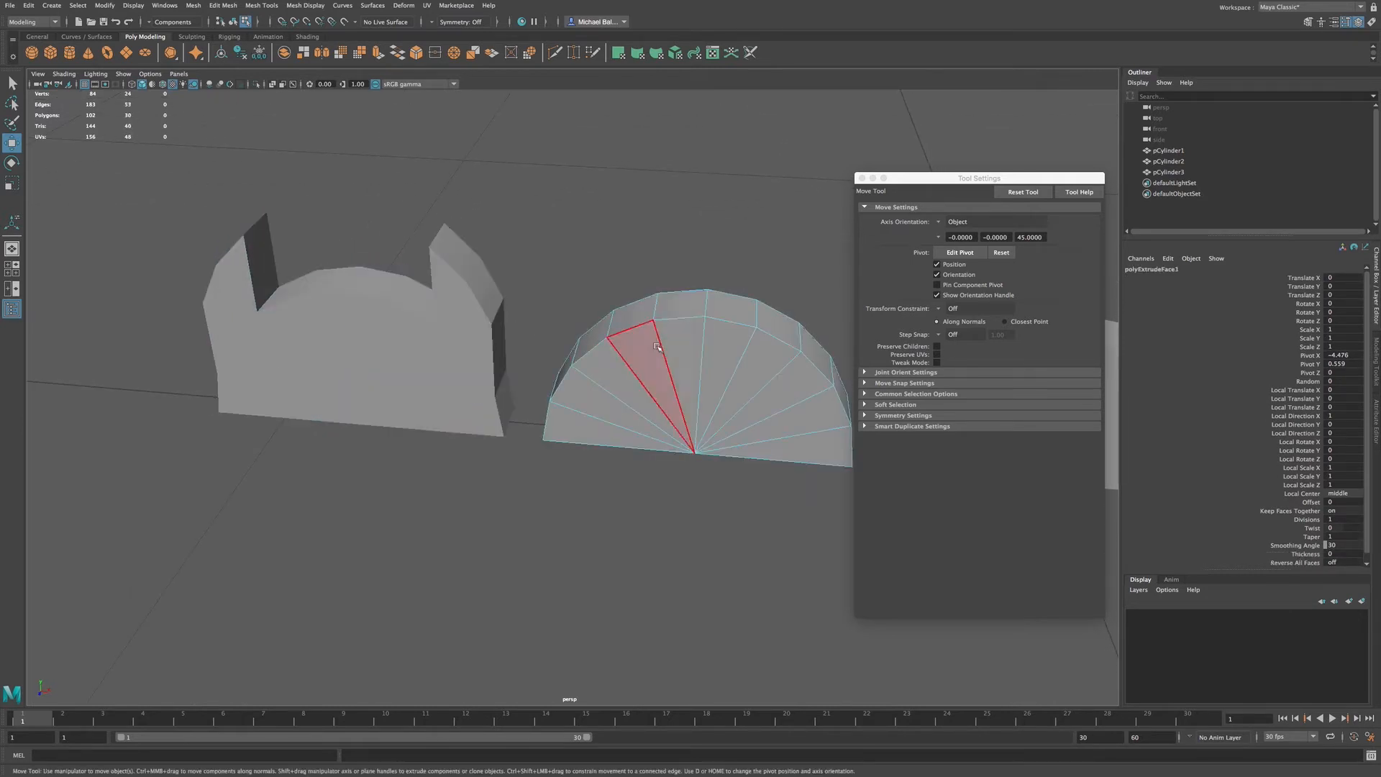
# Step: Select rim faces on the middle half-cylinder and move the Tool Settings window aside
pyautogui.moveTo(656, 347); pyautogui.dragTo(720, 358)
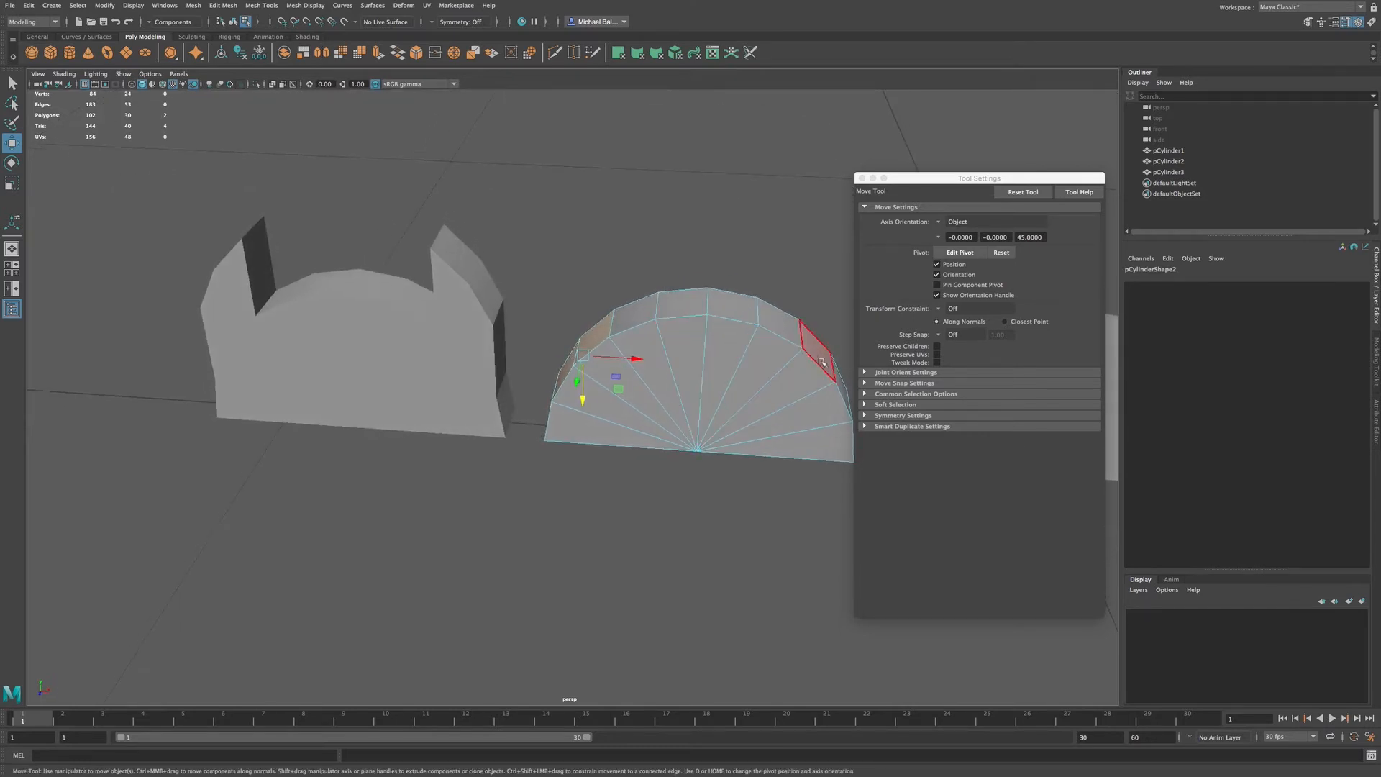
pyautogui.moveTo(818, 352); pyautogui.dragTo(705, 365)
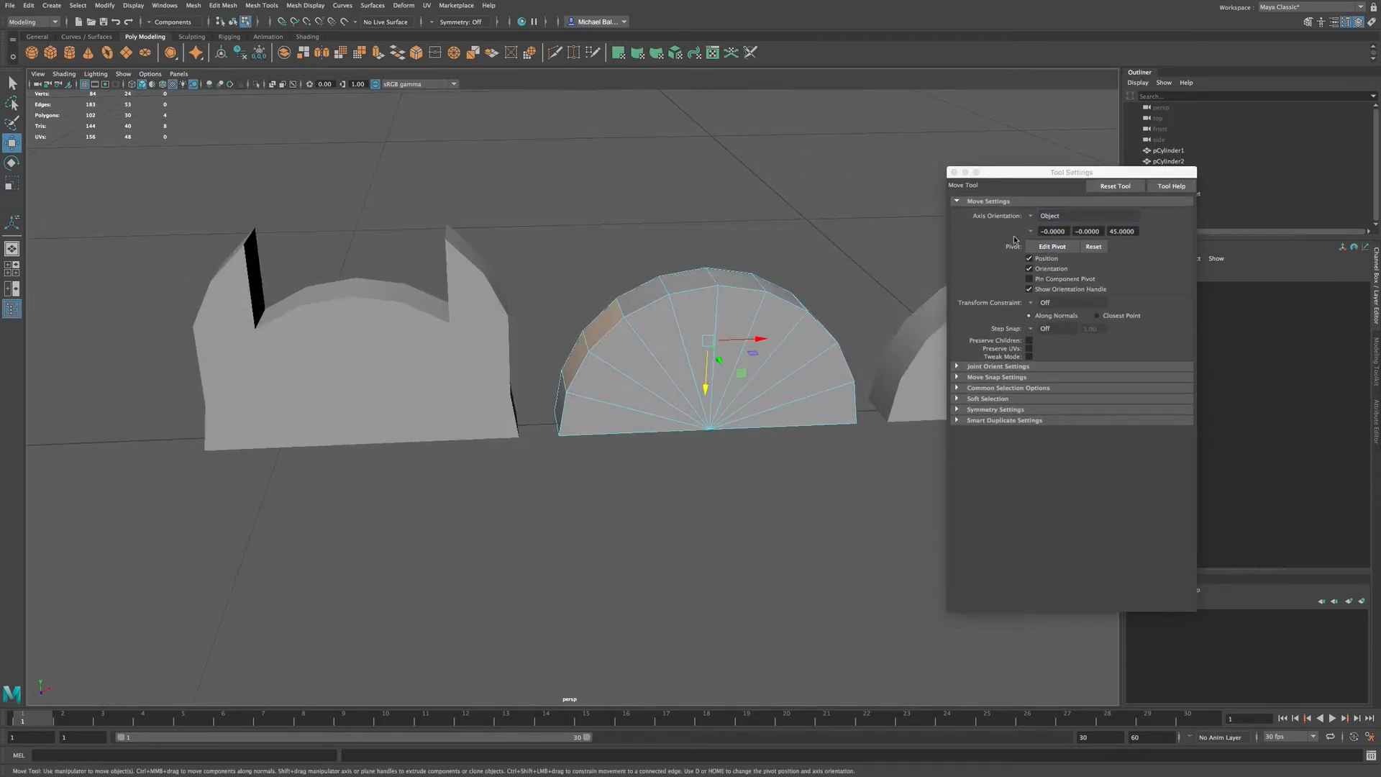
# Step: Set Move axis orientation to Component and pull the extruded rim faces outward
pyautogui.click(1084, 216)
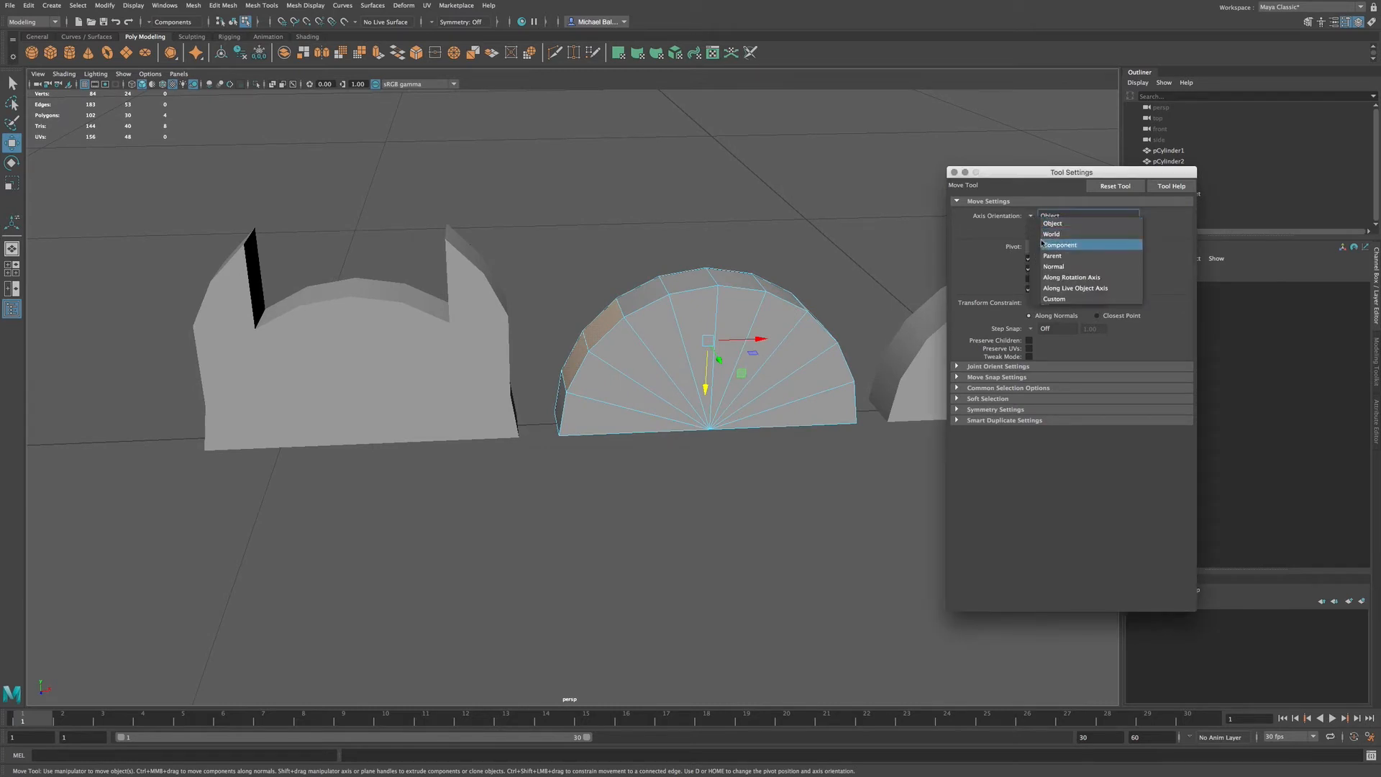
pyautogui.click(1060, 244)
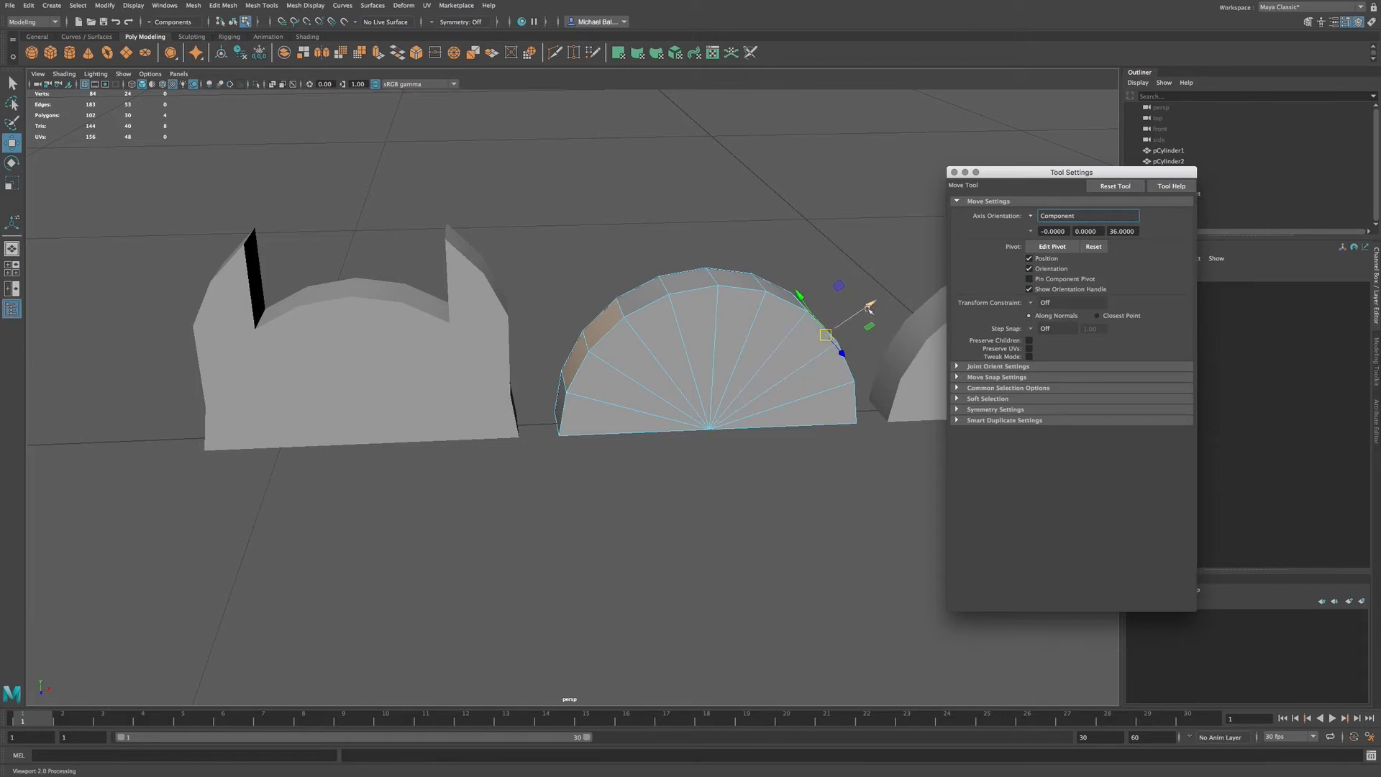
pyautogui.moveTo(823, 335); pyautogui.dragTo(881, 296)
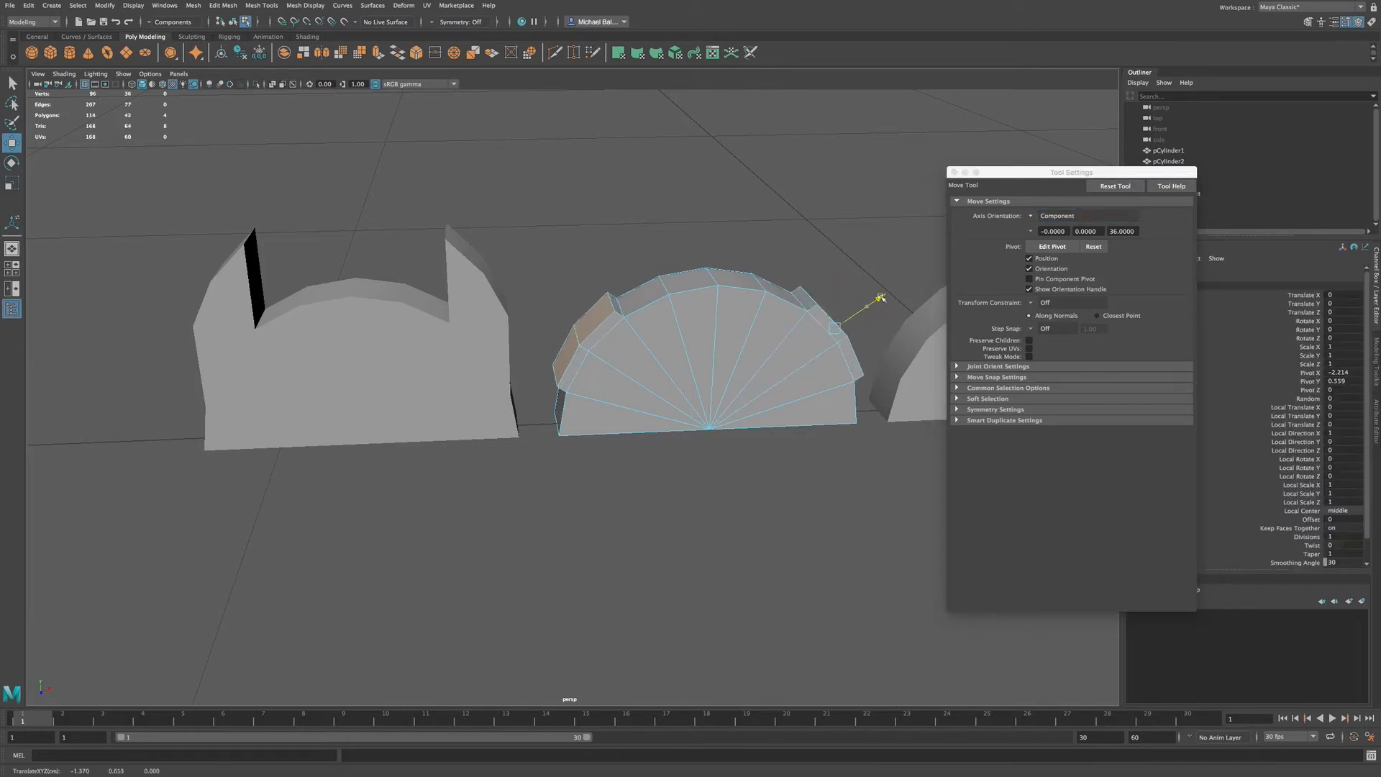
pyautogui.moveTo(880, 296); pyautogui.dragTo(916, 269)
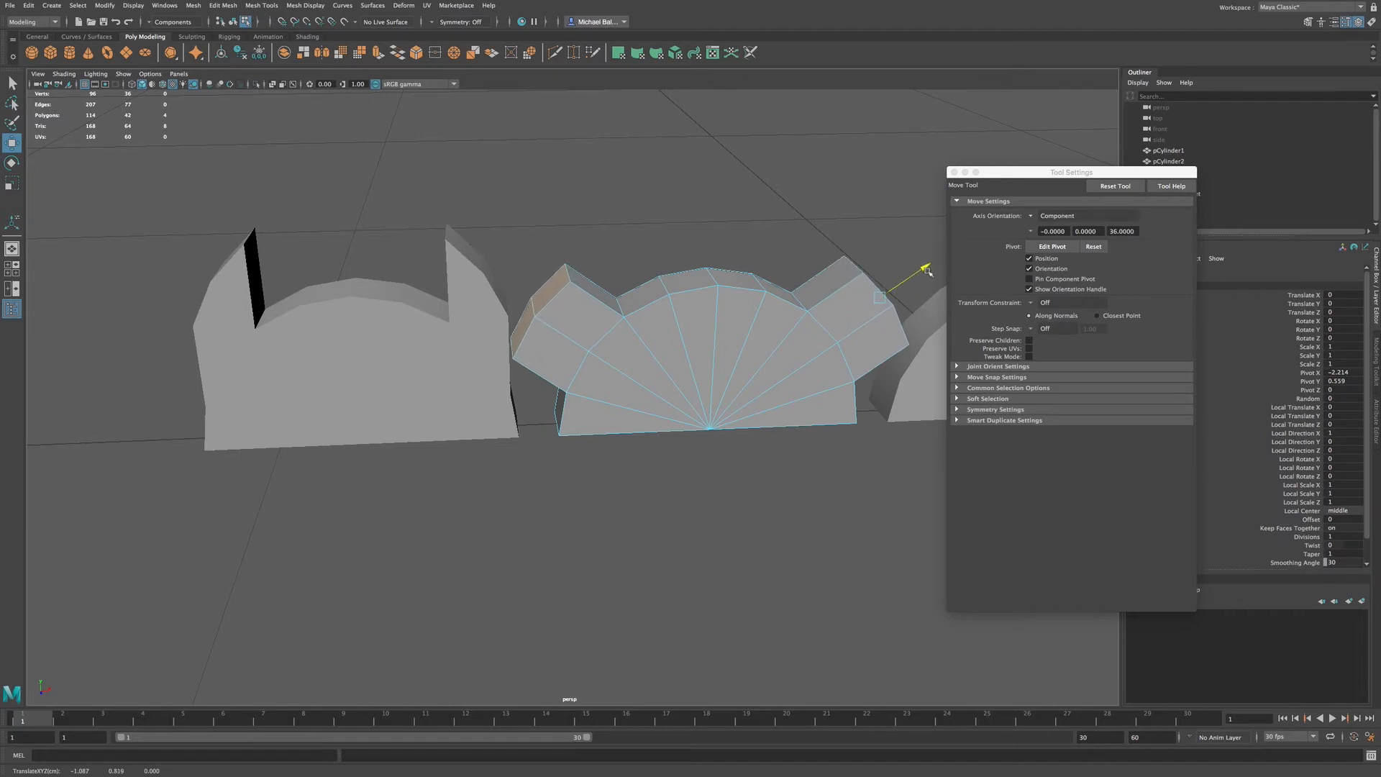
# Step: Inspect the manipulator on a wedge face and a rim face, then switch to the Scale tool
pyautogui.click(673, 353)
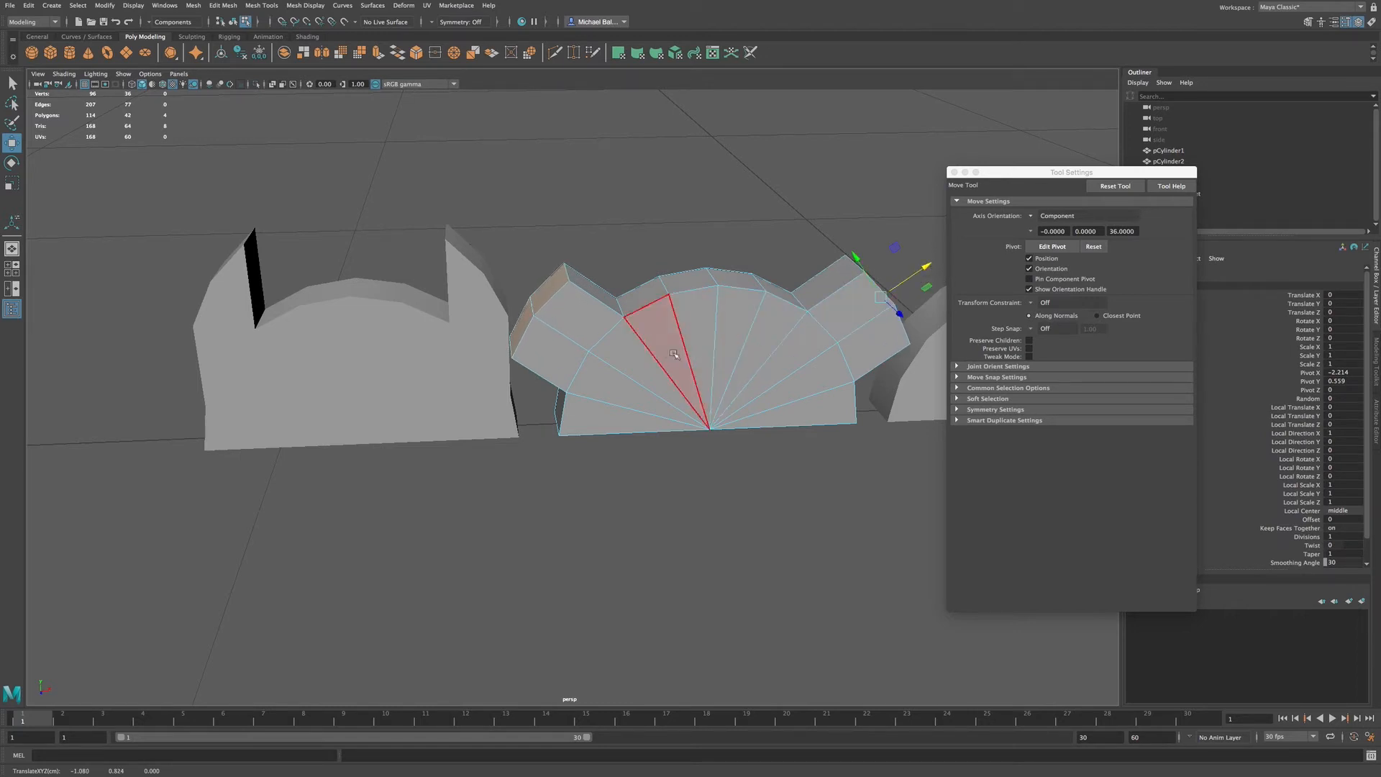
pyautogui.click(859, 308)
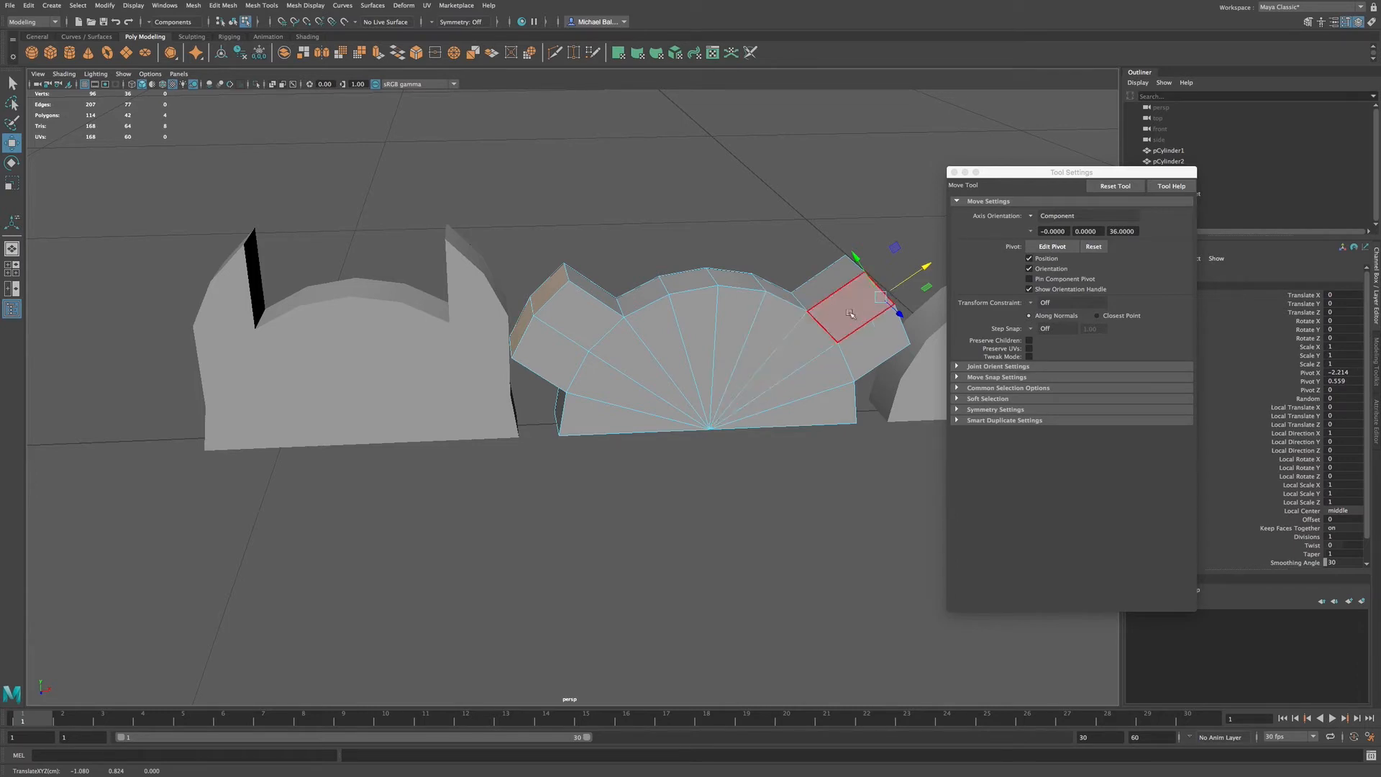
pyautogui.moveTo(850, 312); pyautogui.dragTo(597, 333)
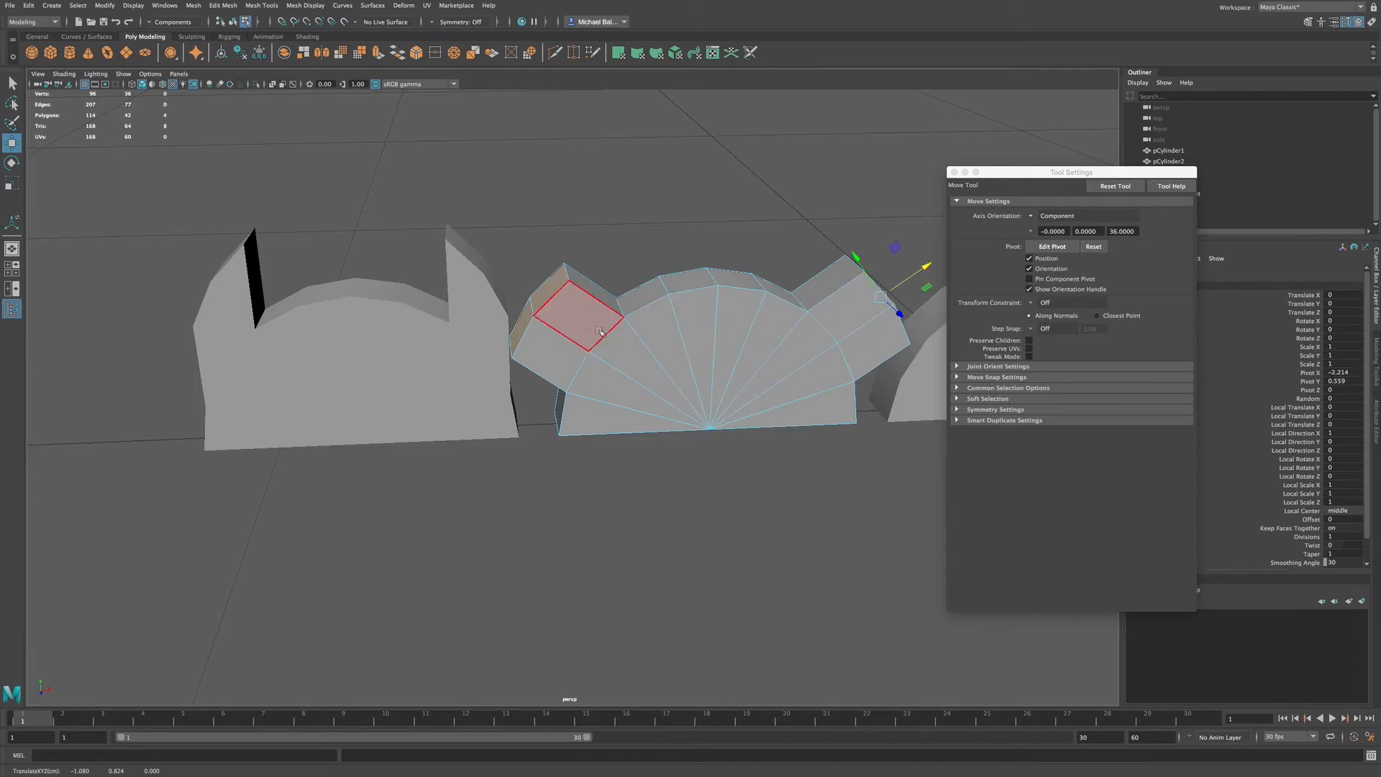
pyautogui.moveTo(577, 312); pyautogui.dragTo(642, 290)
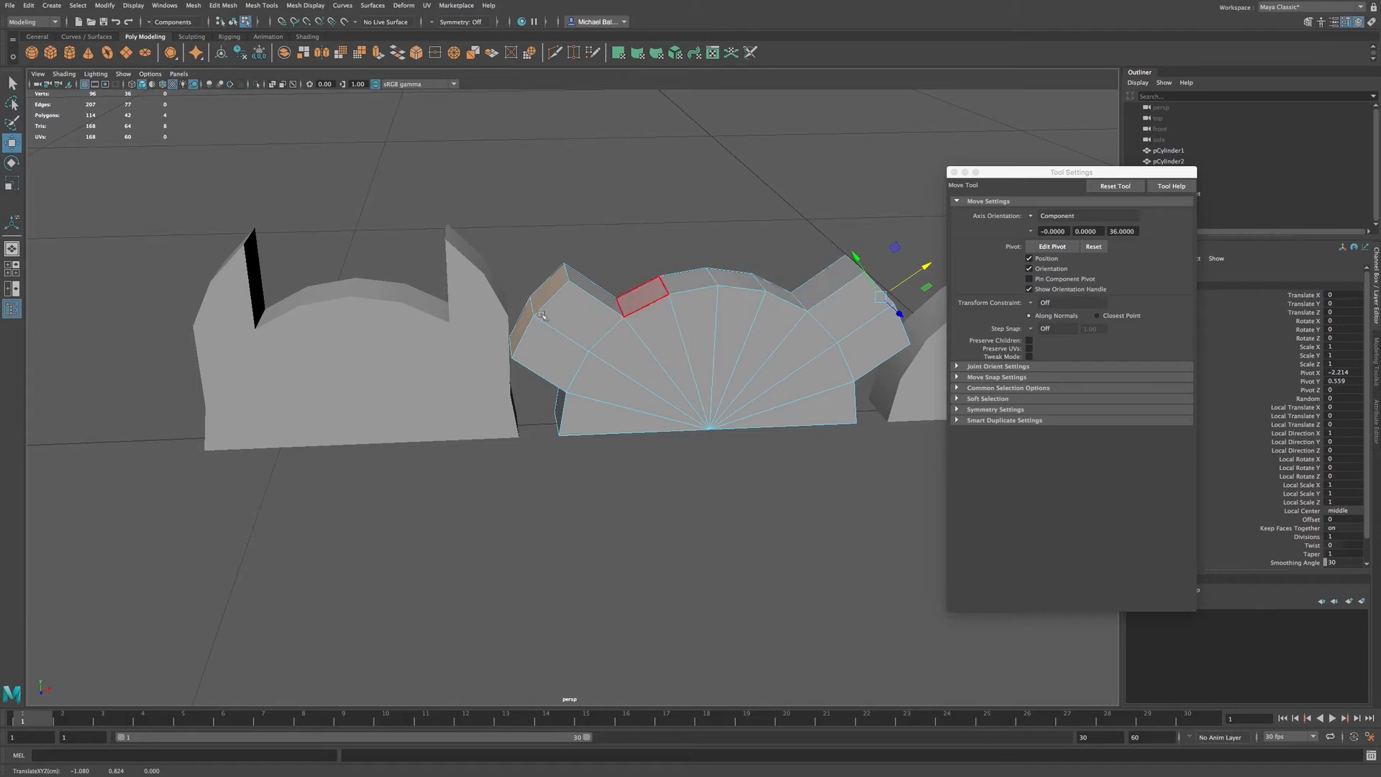
pyautogui.press('r')
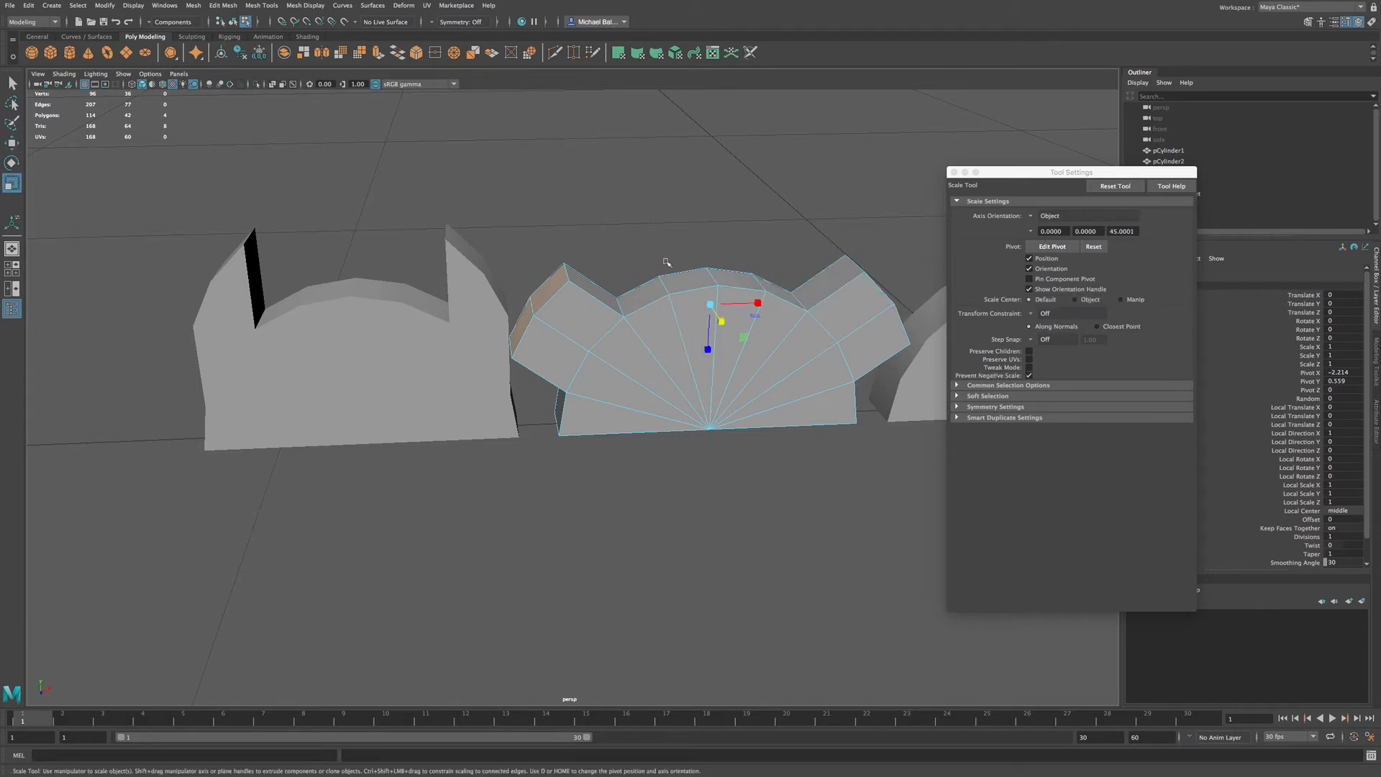
pyautogui.click(742, 312)
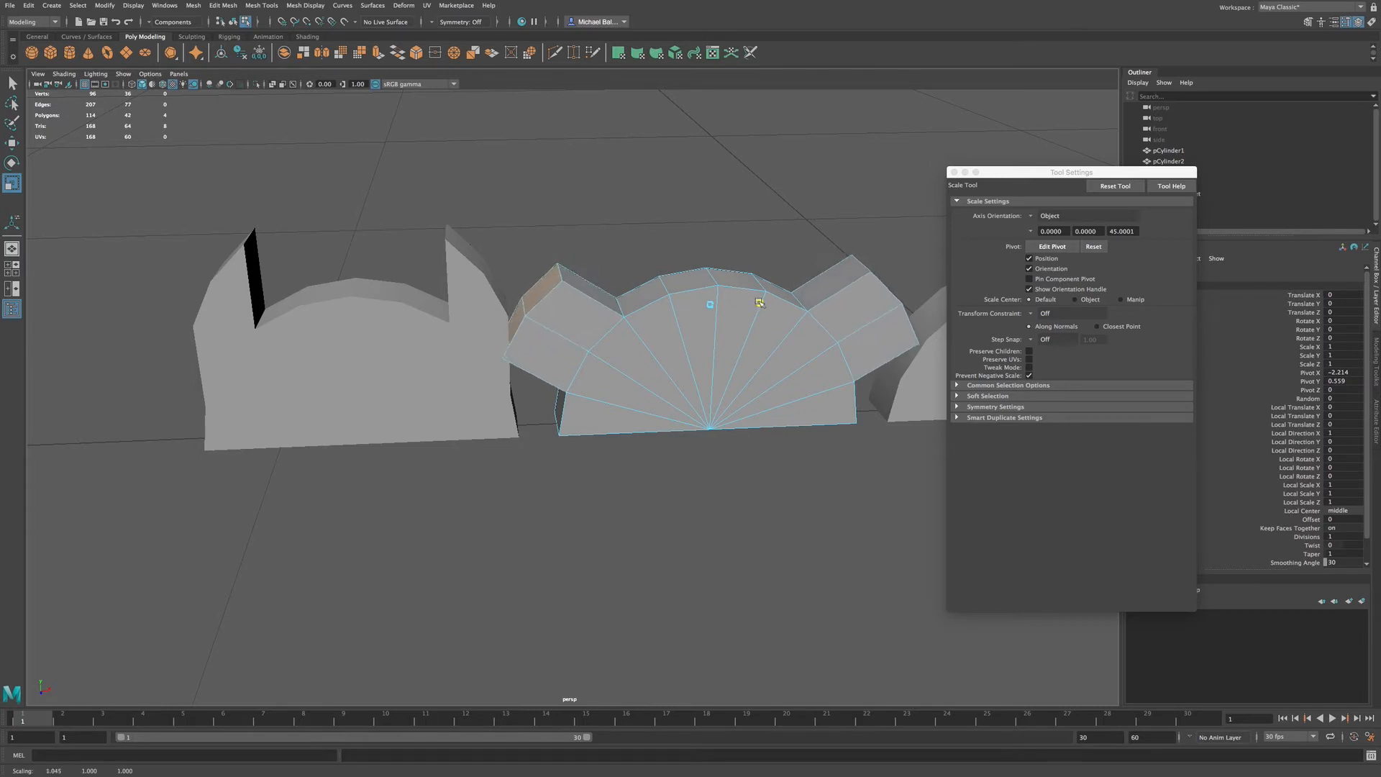
pyautogui.moveTo(759, 300); pyautogui.dragTo(748, 302)
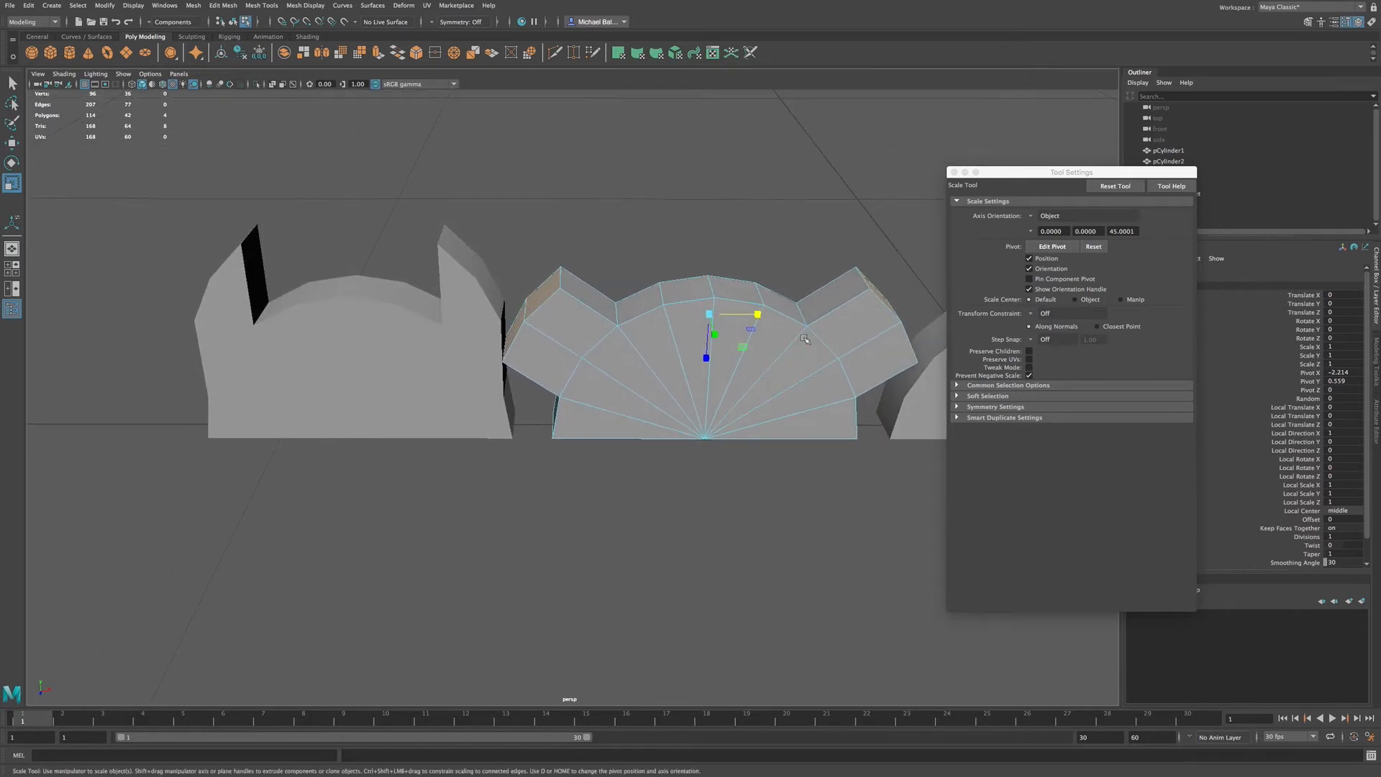
pyautogui.click(672, 366)
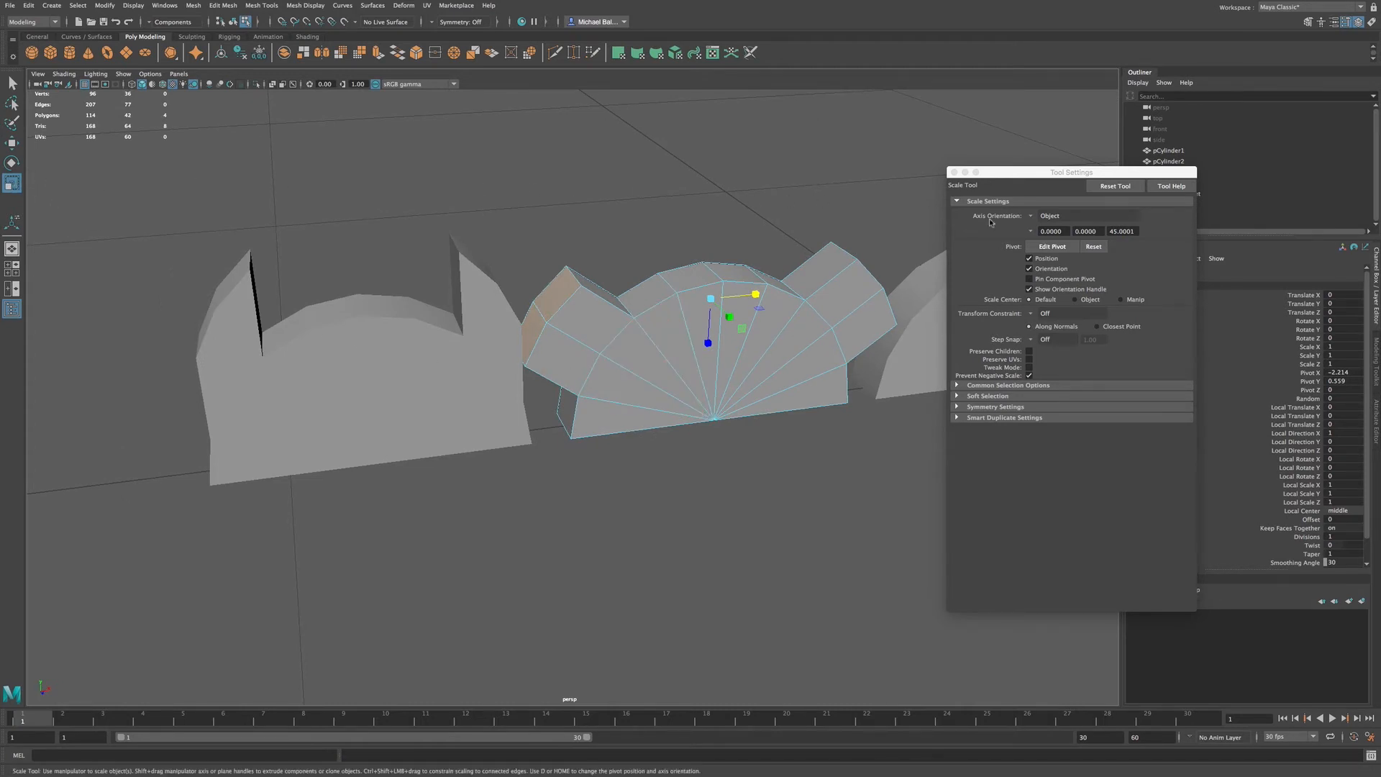
# Step: Set the Scale tool's Axis Orientation to Component for the middle half-cylinder
pyautogui.click(1050, 214)
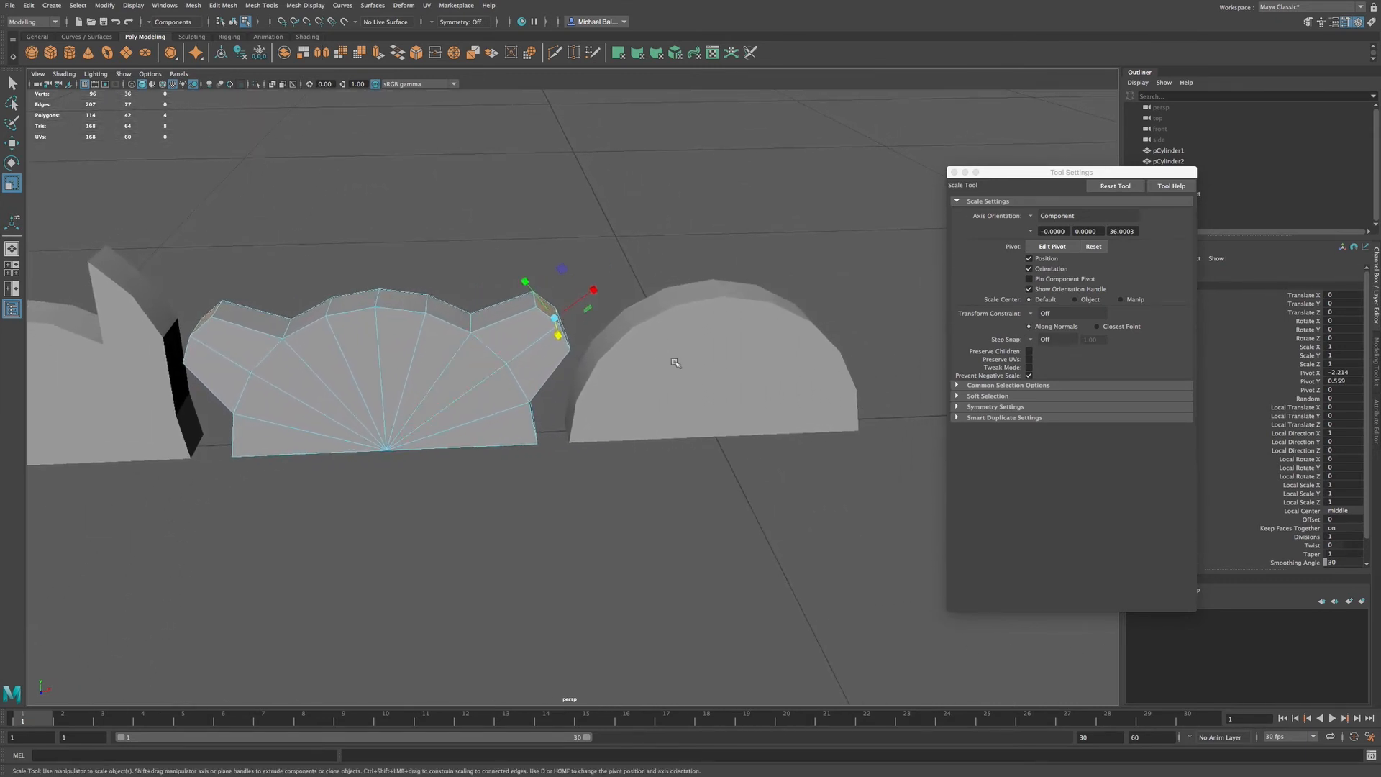
# Step: Switch the third half-cylinder's selection mode via the marking menu and pick a wedge face
pyautogui.rightClick(685, 351)
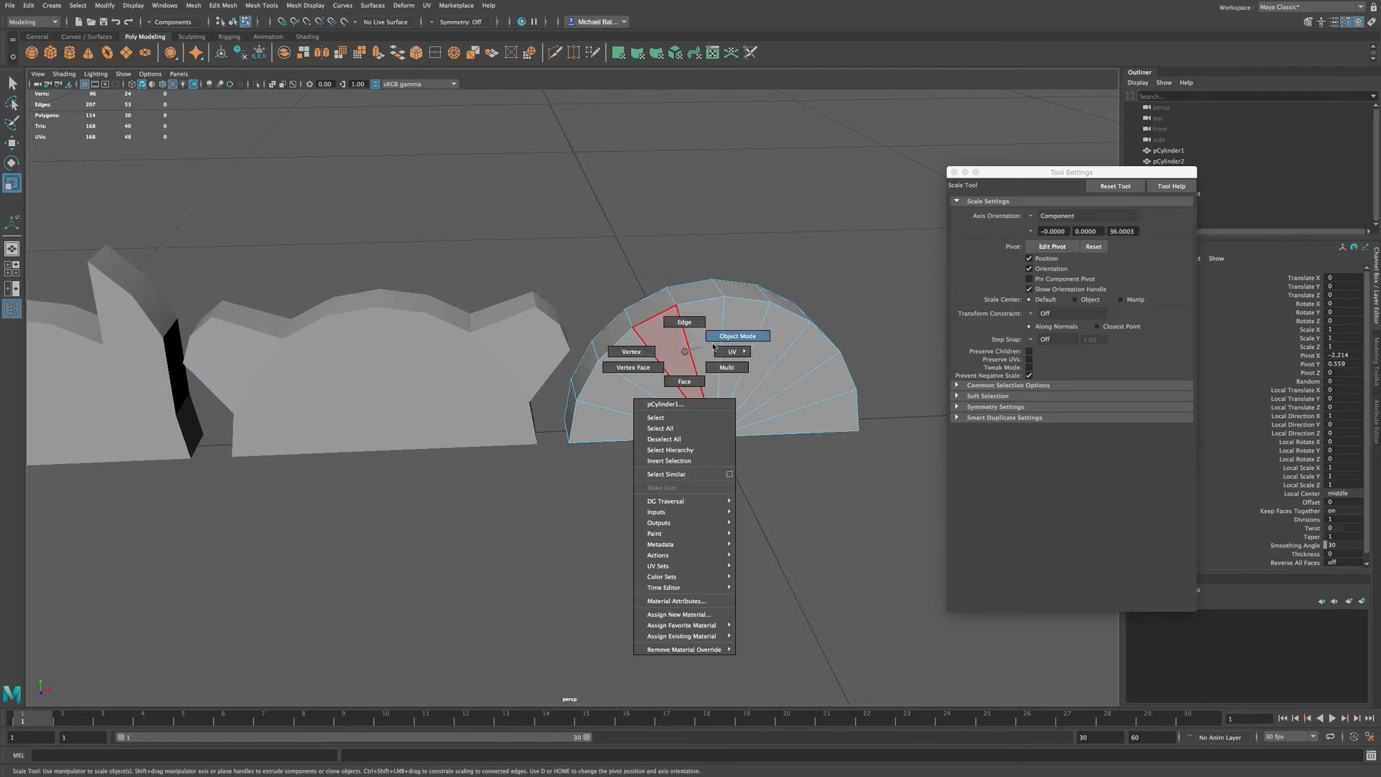
pyautogui.click(737, 335)
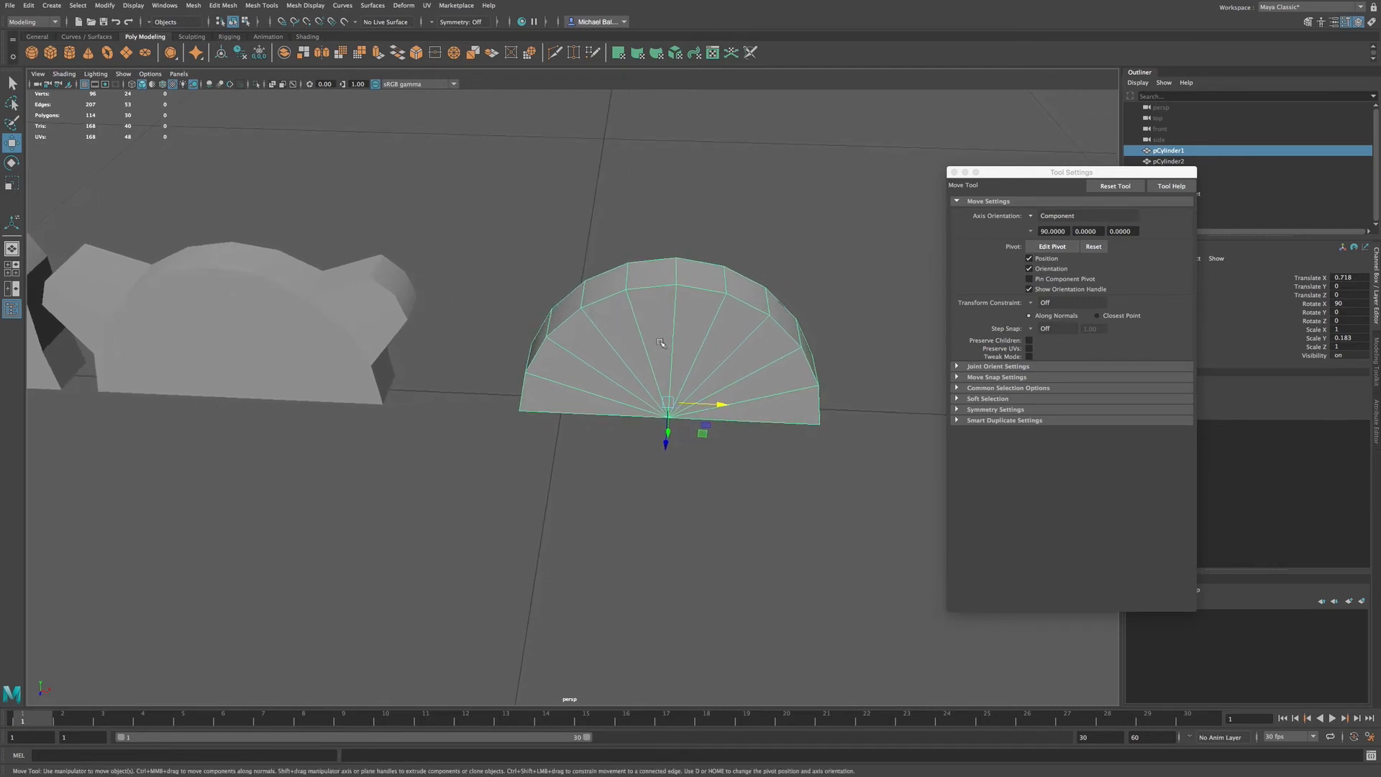
pyautogui.click(652, 316)
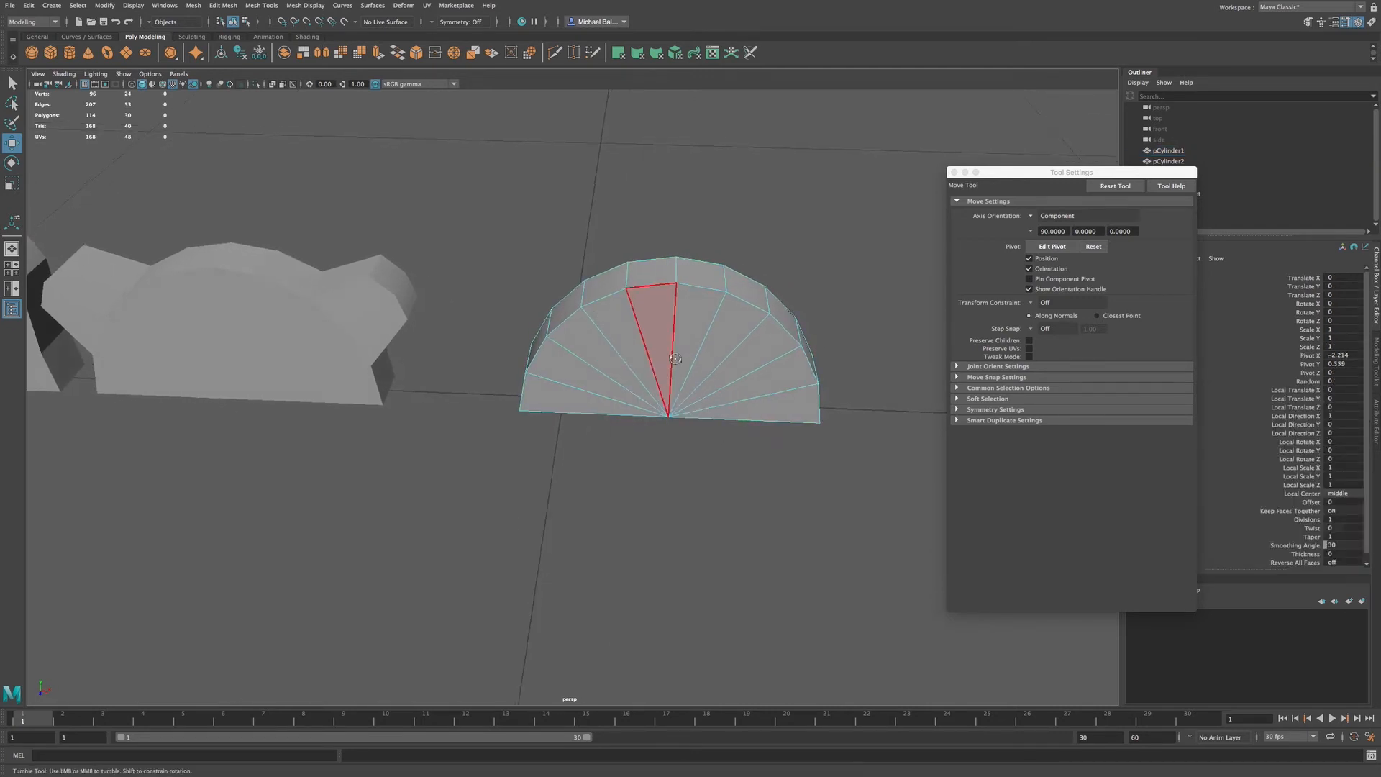
pyautogui.moveTo(669, 357); pyautogui.dragTo(692, 341)
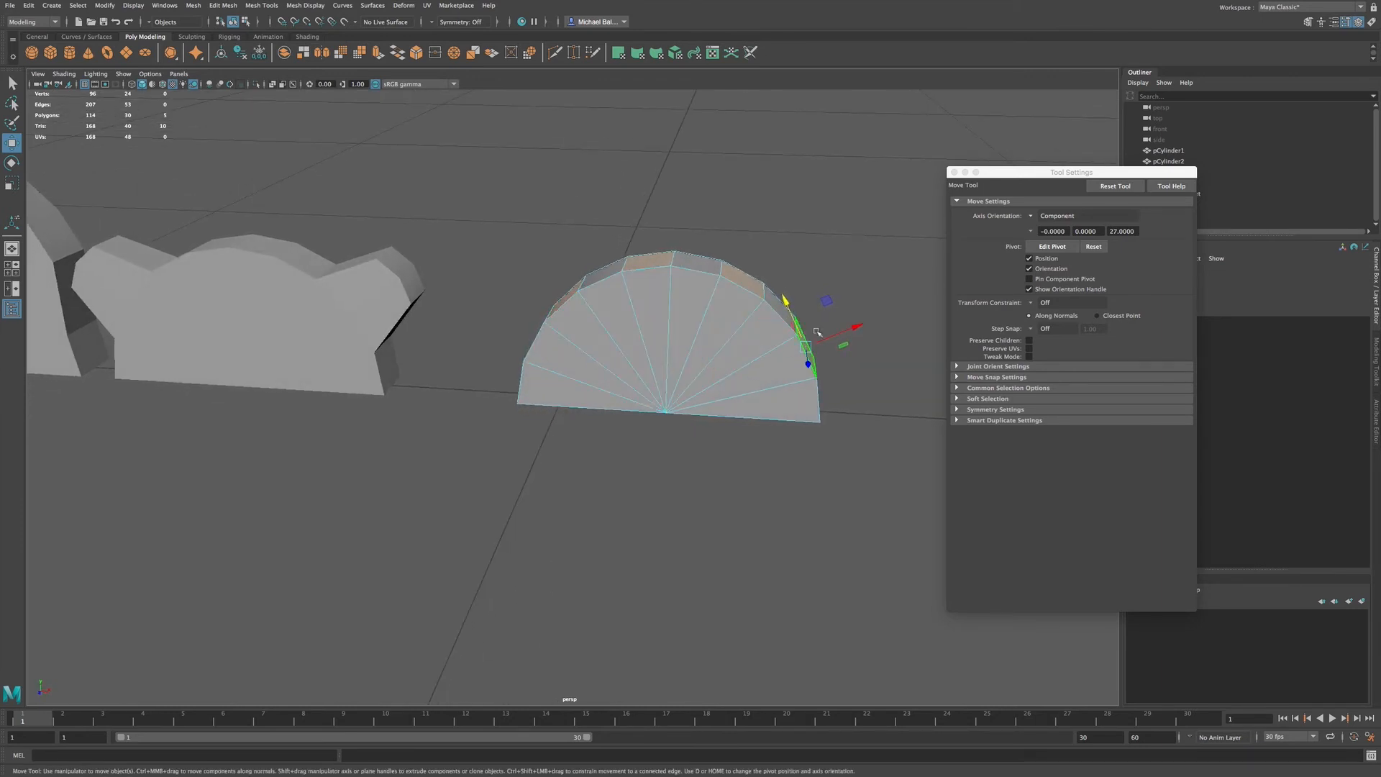
# Step: Select a rim face on the third half-cylinder and extrude it outward into a tooth
pyautogui.click(779, 337)
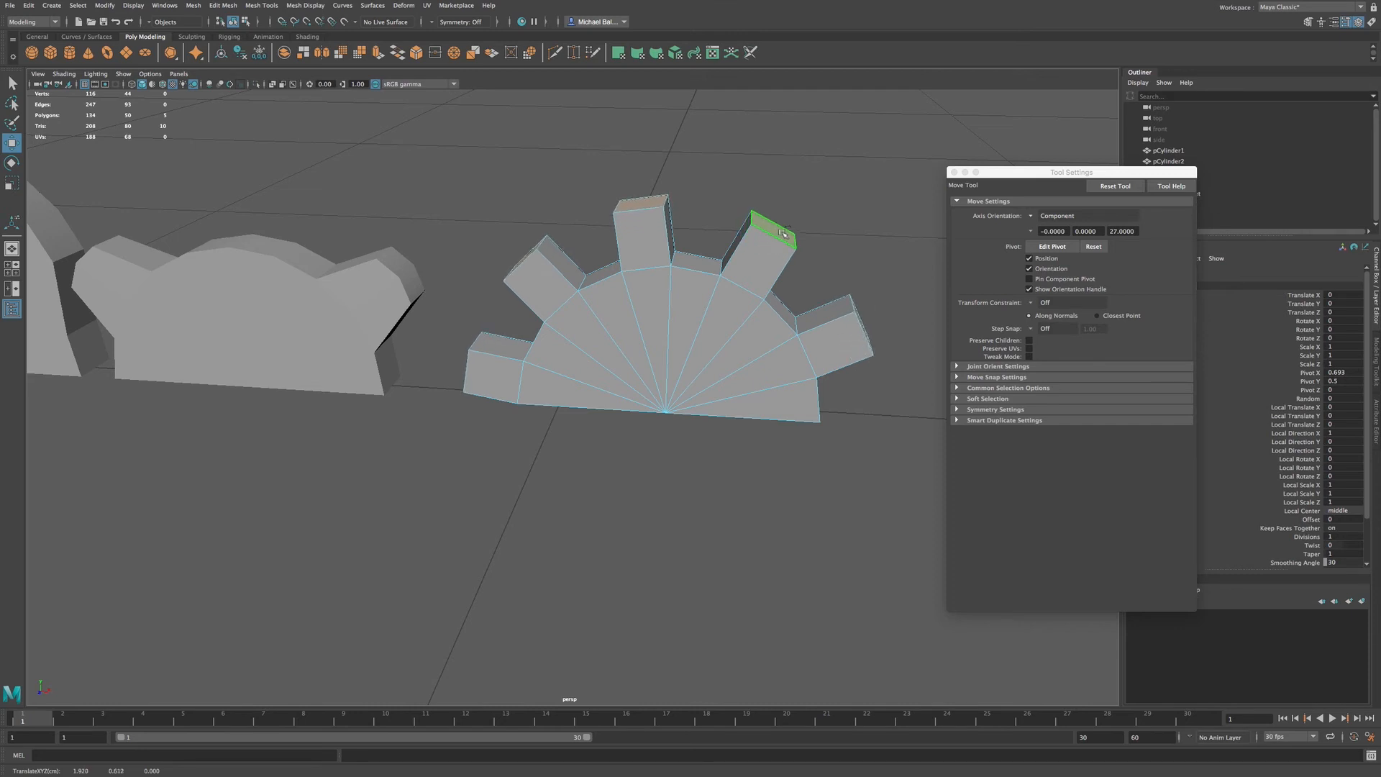
pyautogui.moveTo(779, 233); pyautogui.dragTo(808, 207)
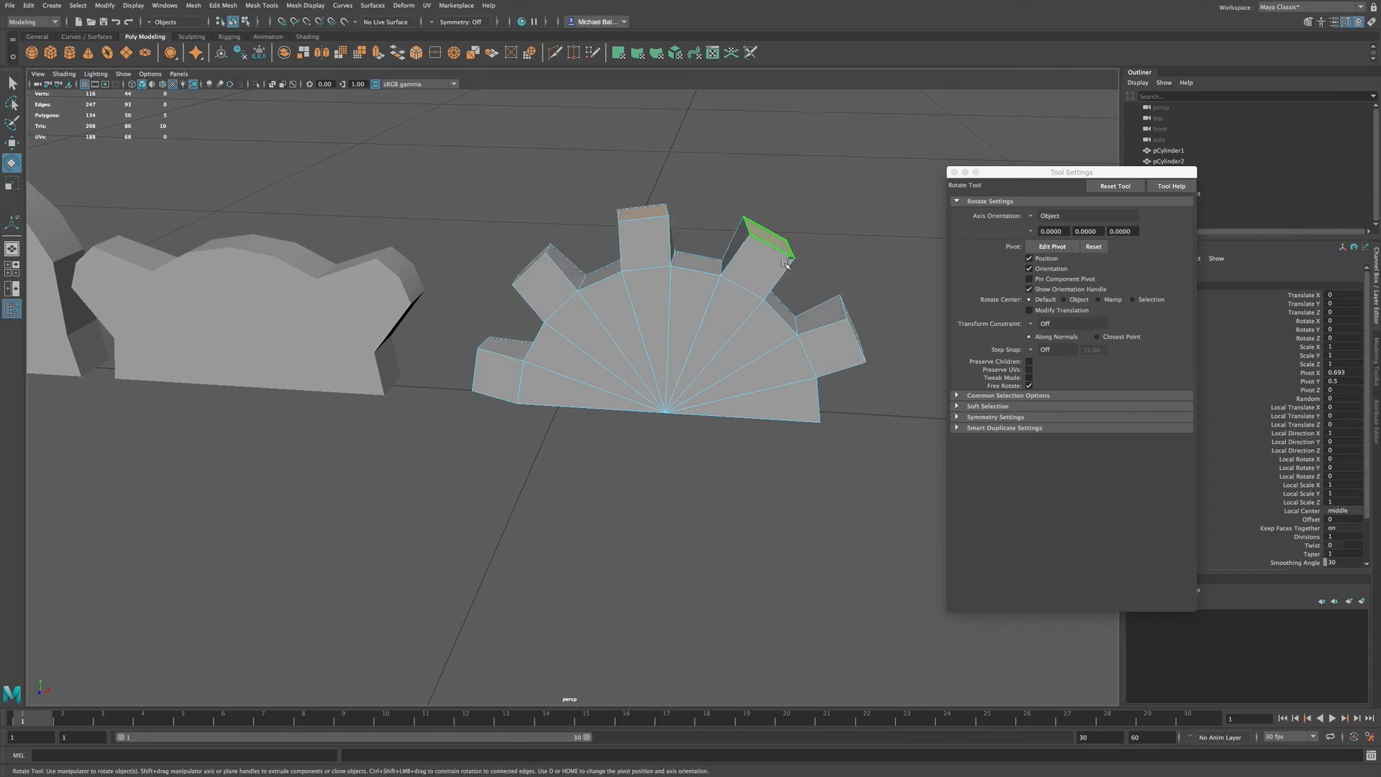
pyautogui.click(769, 244)
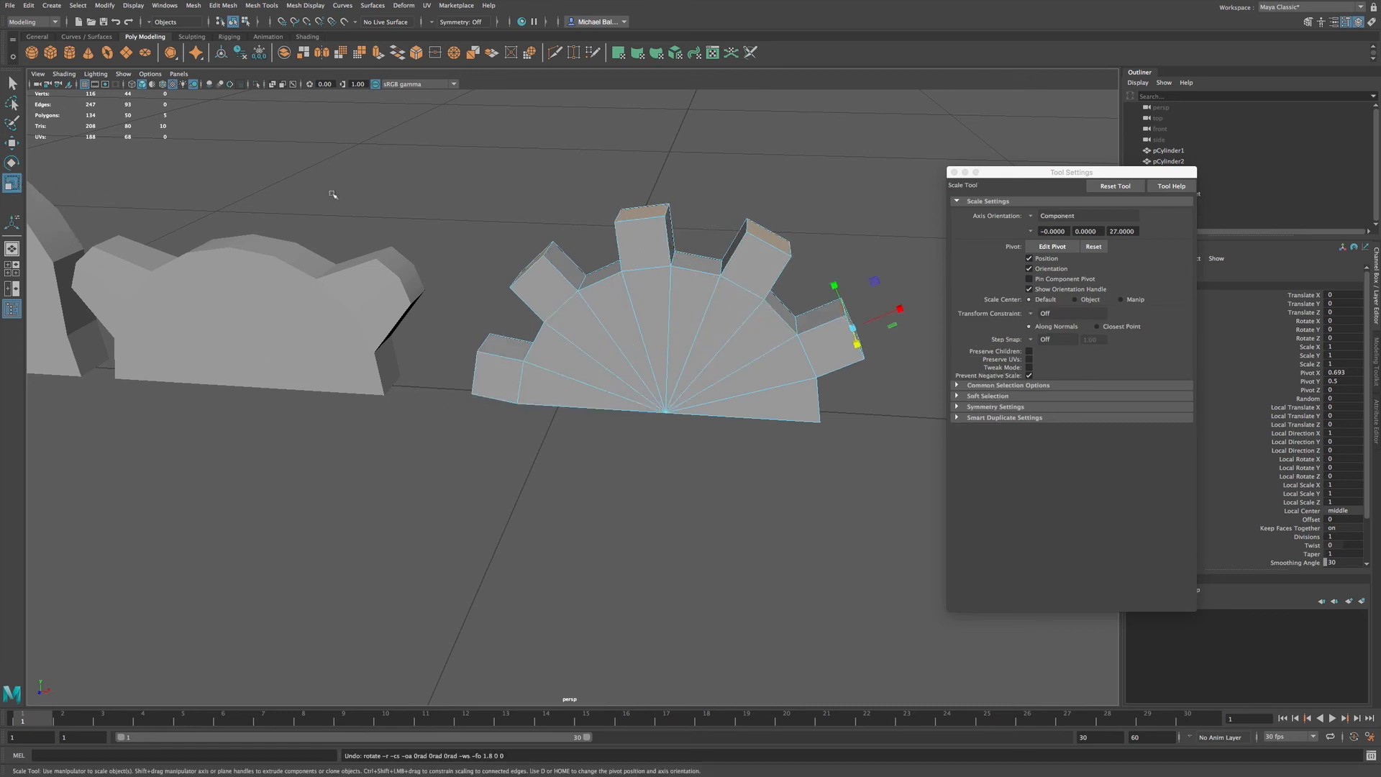
# Step: Scale down each tooth's top face so the third half-cylinder's teeth taper into spikes
pyautogui.click(752, 256)
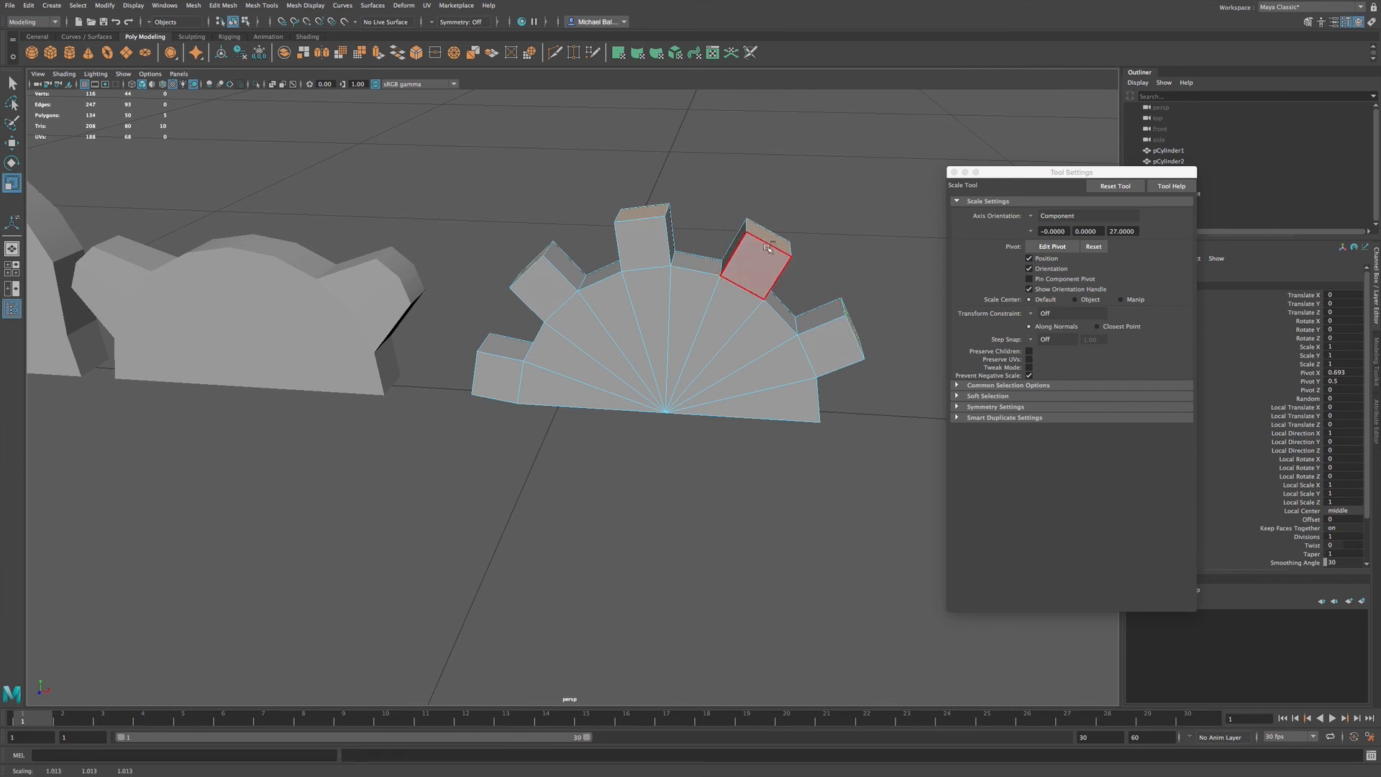
pyautogui.moveTo(762, 246); pyautogui.dragTo(742, 264)
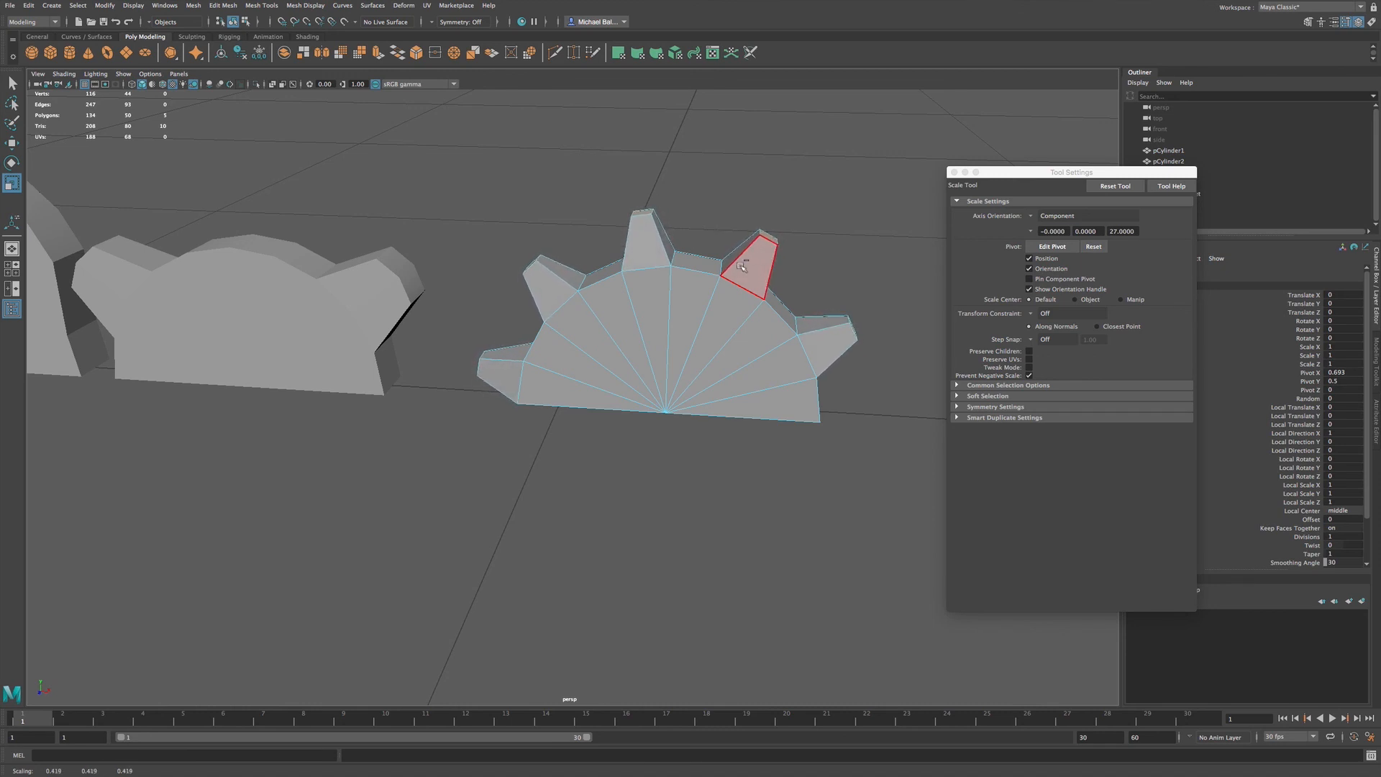
pyautogui.moveTo(742, 267); pyautogui.dragTo(748, 264)
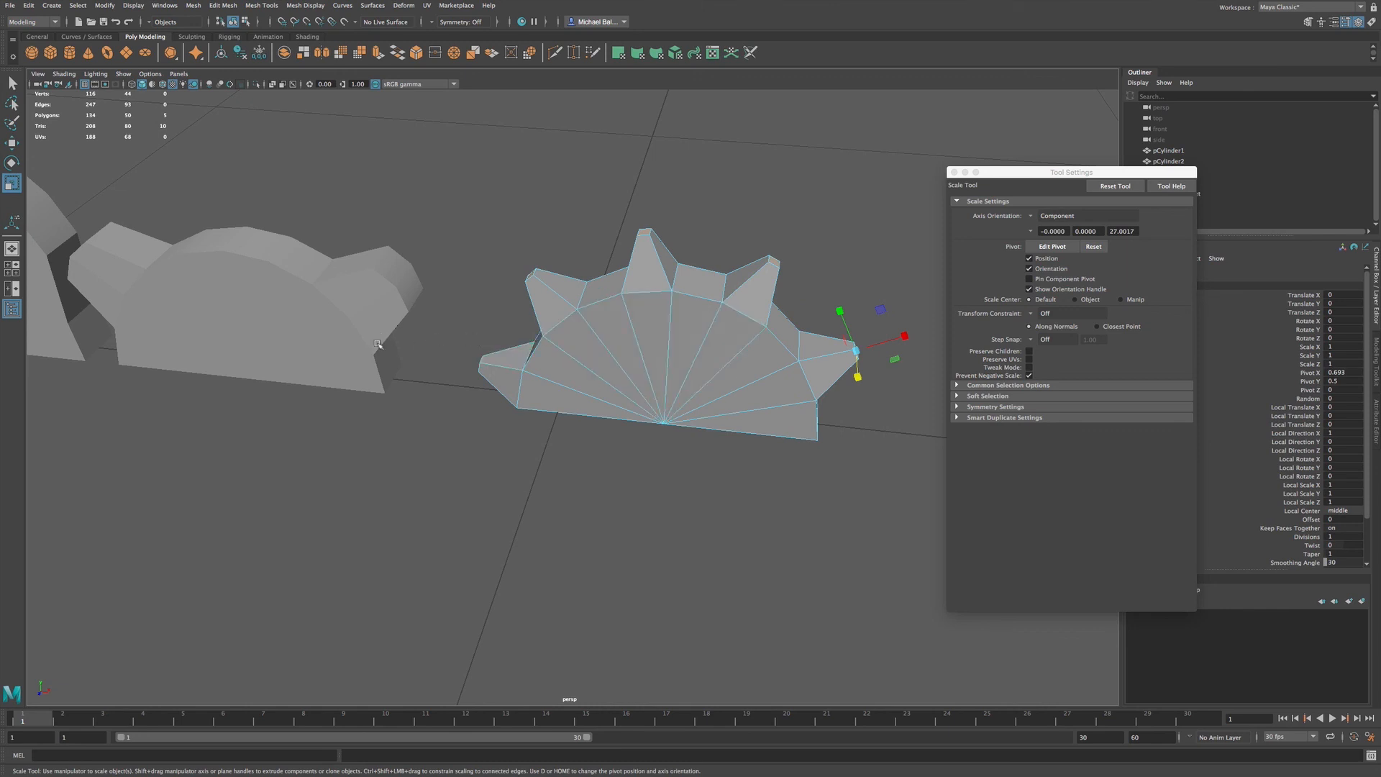
pyautogui.moveTo(407, 366)
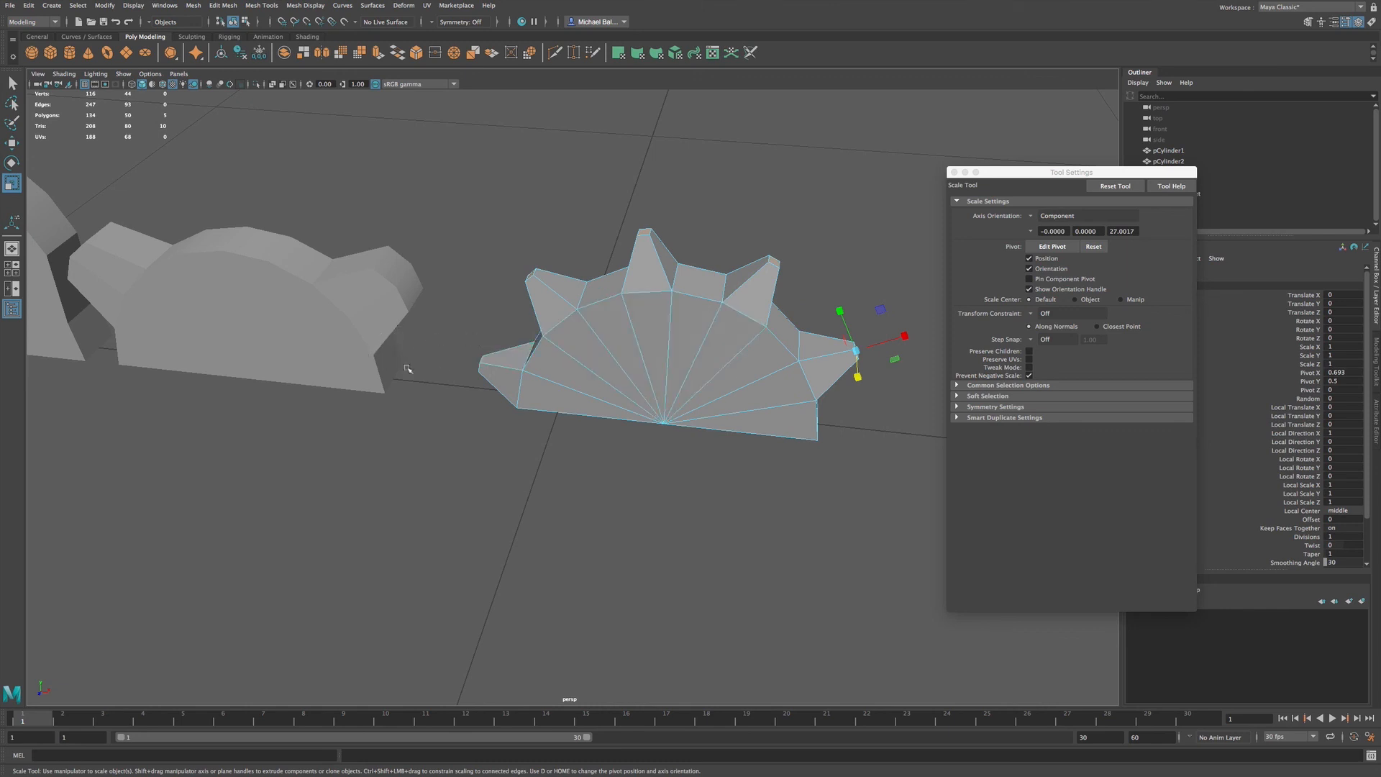
# Step: Nudge the Tool Settings window left and reselect one tapered tooth's tip face
pyautogui.click(510, 379)
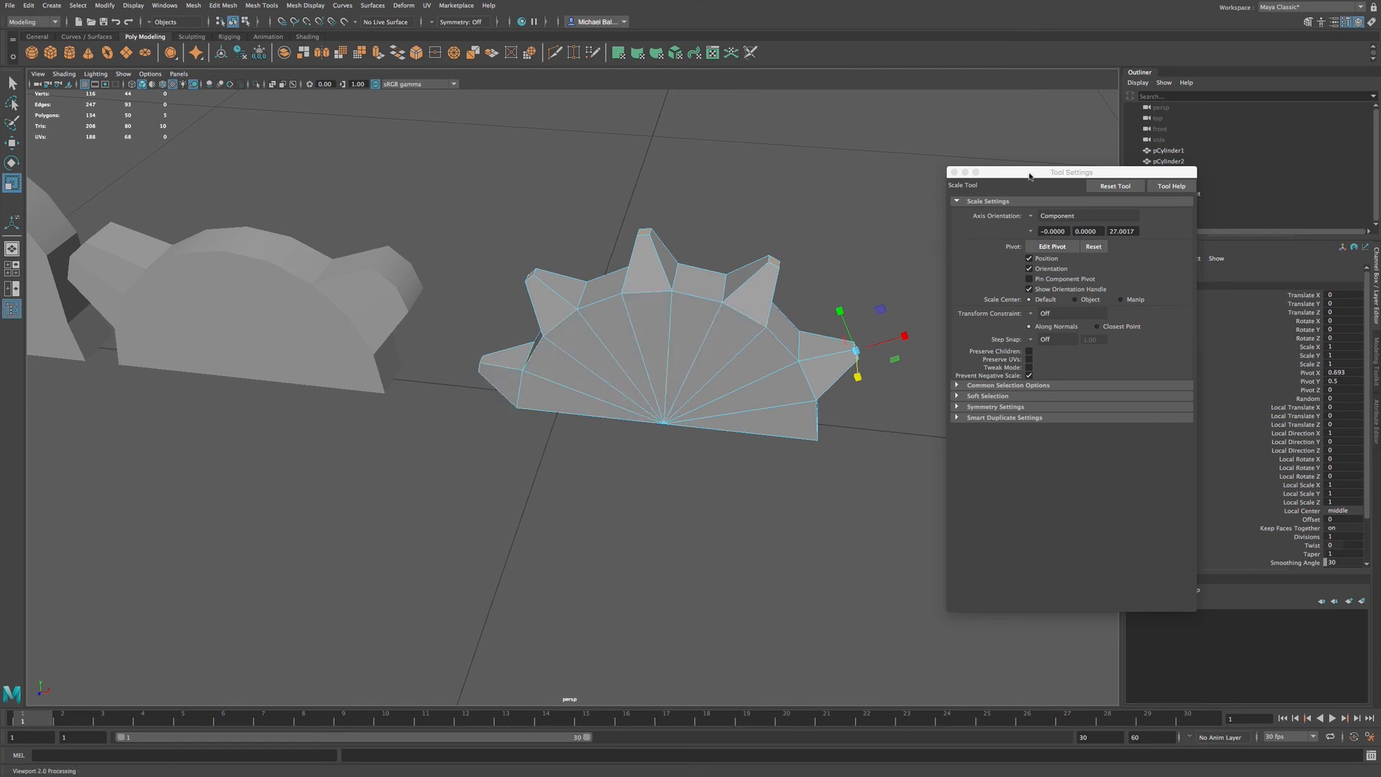
pyautogui.moveTo(1070, 171); pyautogui.dragTo(1052, 168)
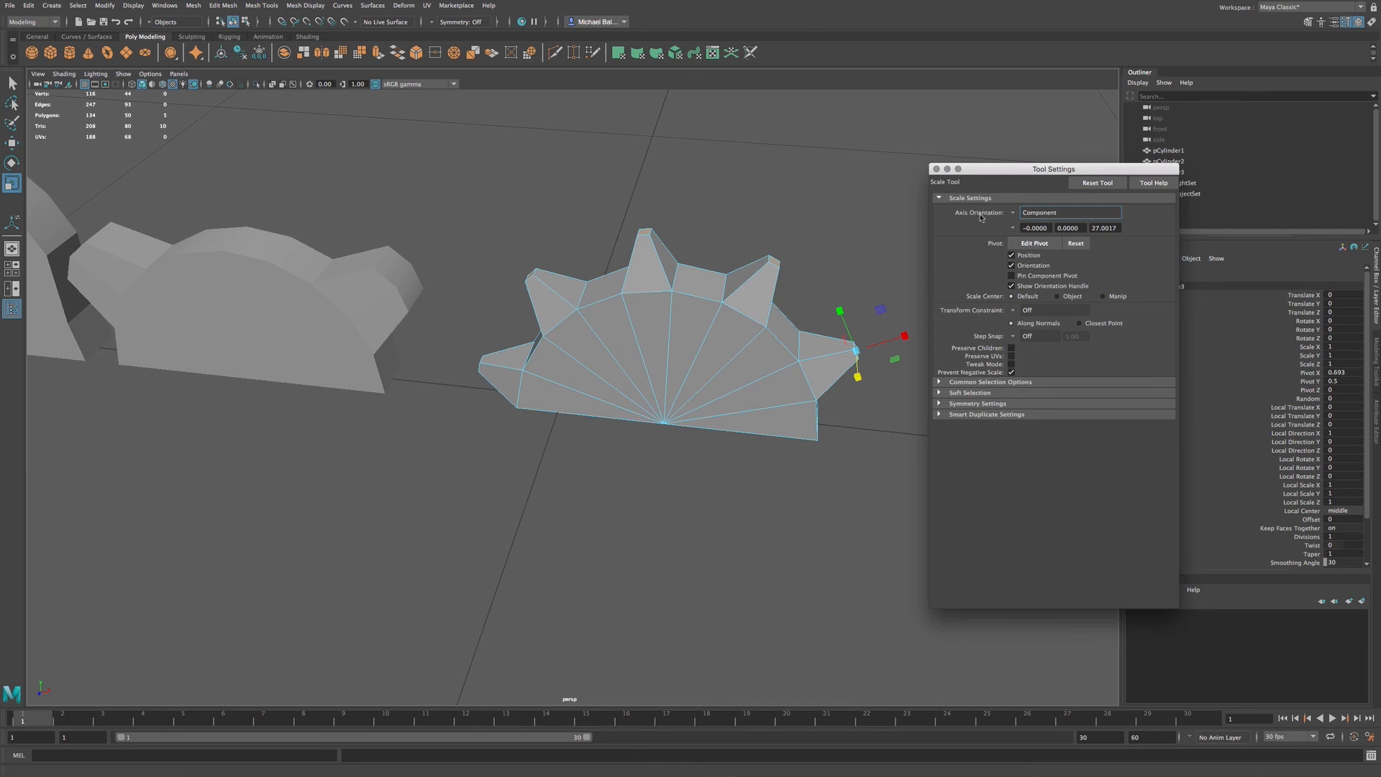
pyautogui.click(696, 282)
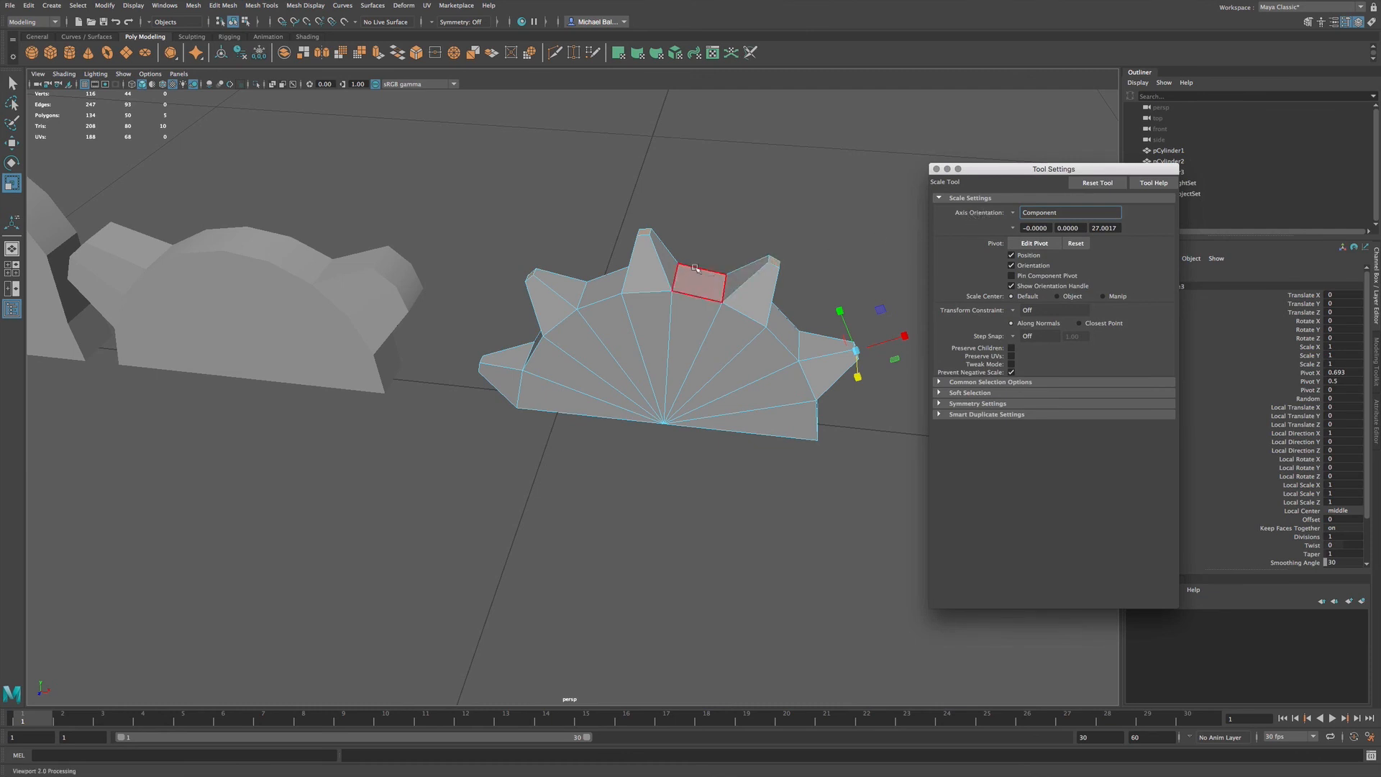